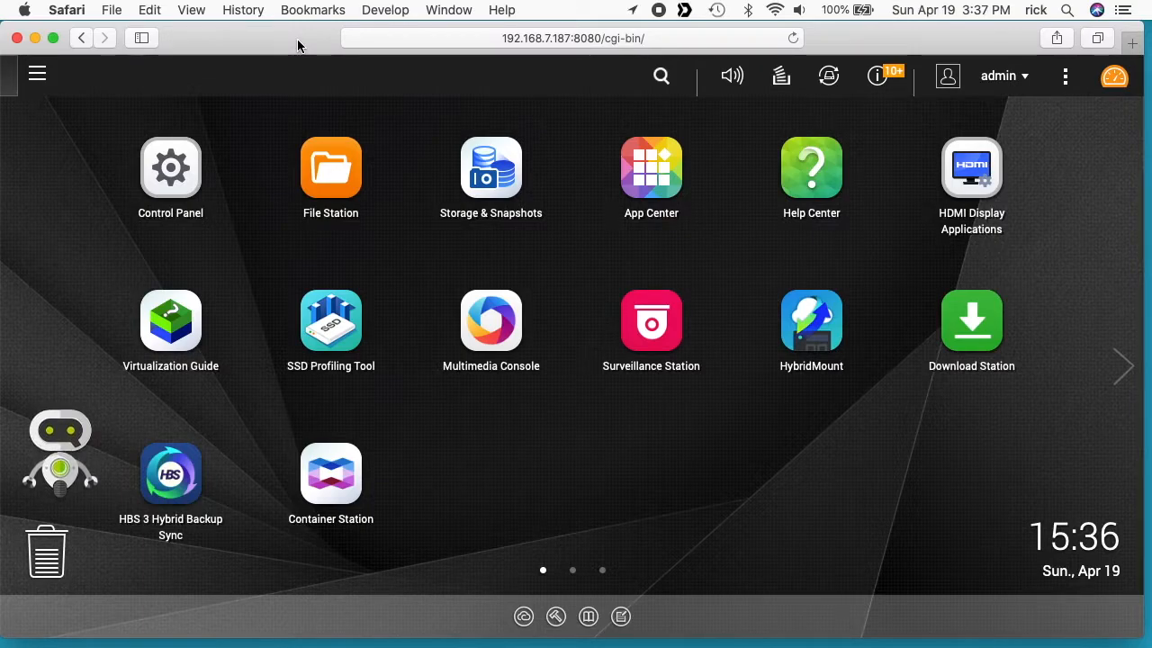
pyautogui.moveTo(396, 151)
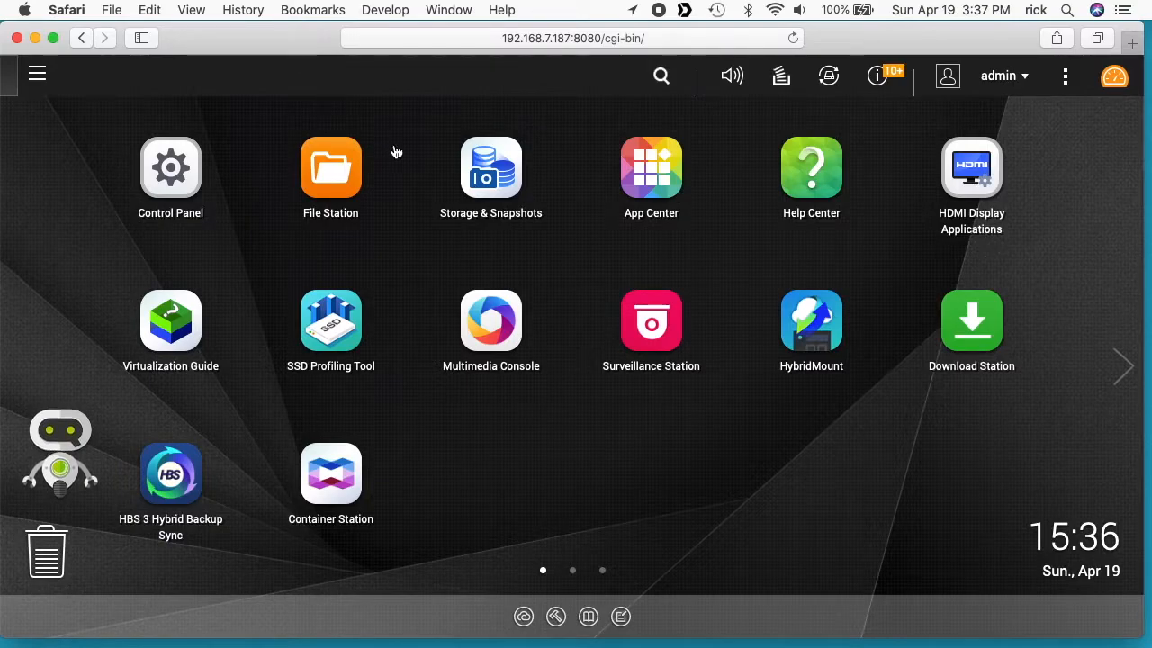
# Open the App Center from the QTS desktop
pyautogui.click(651, 168)
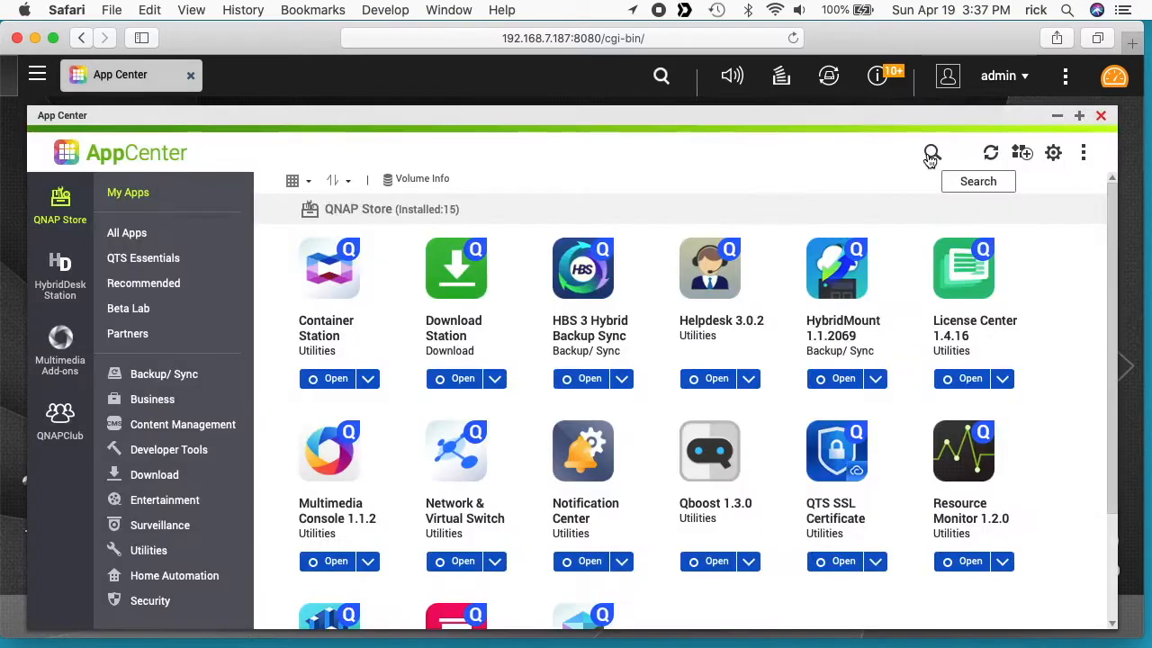
# Search the App Center for 'qsync' and install Qsync Central 3.2.1.1
pyautogui.click(931, 152)
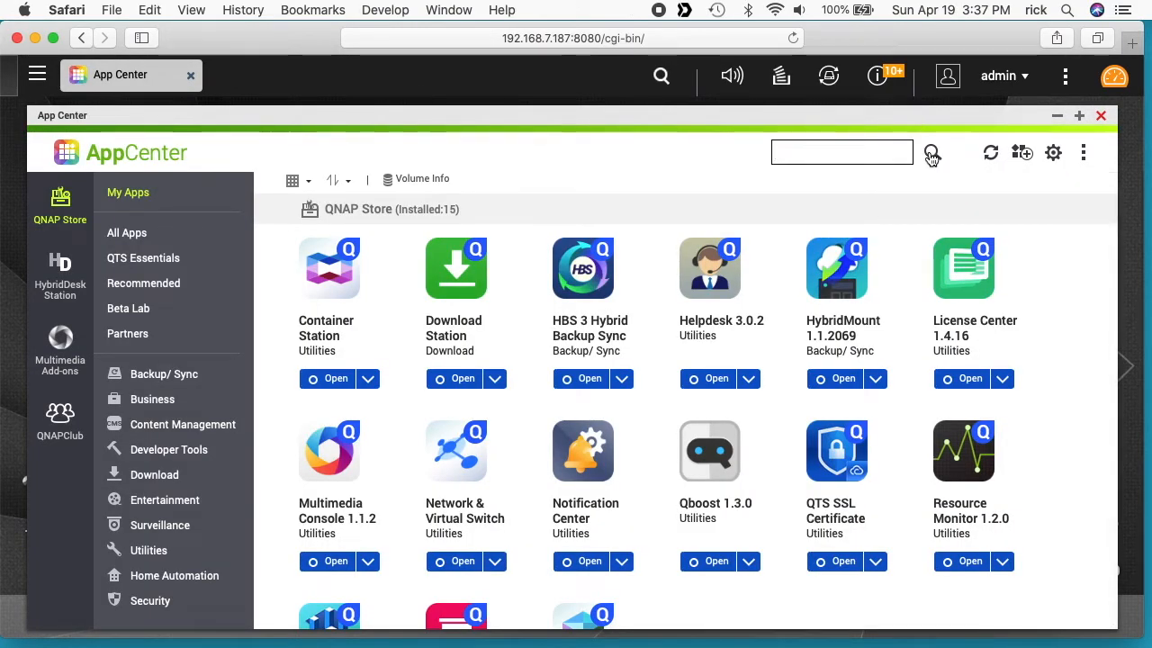
pyautogui.write('qsync')
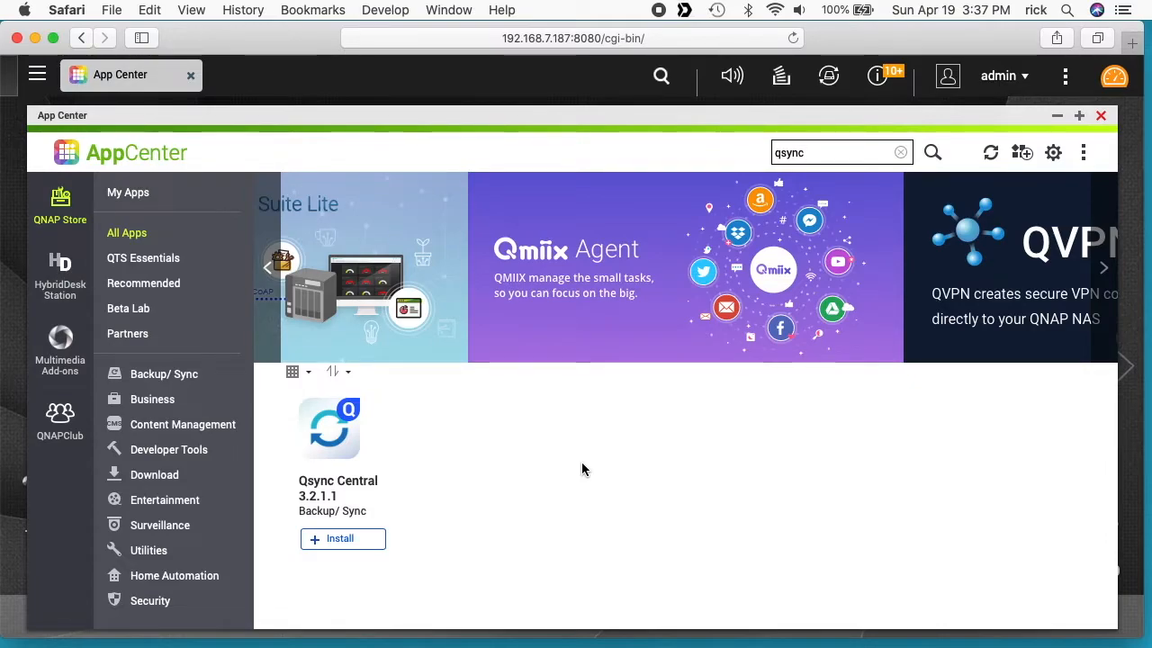
pyautogui.moveTo(340, 493)
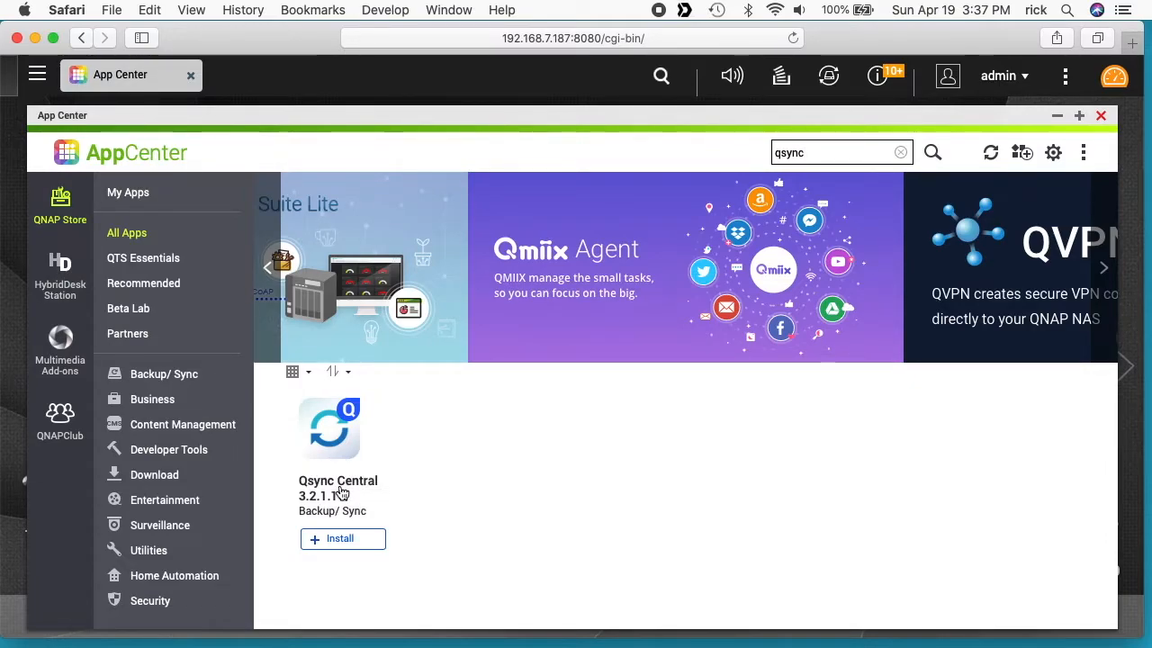
pyautogui.click(342, 538)
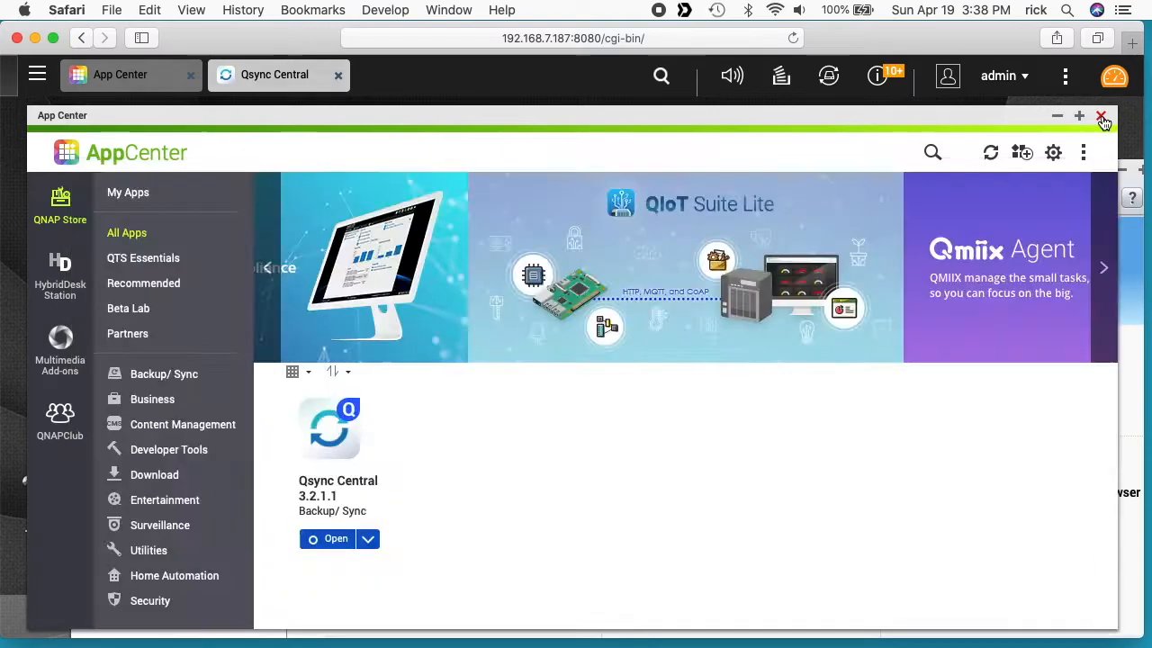
# Close App Center and scroll through the Qsync Central Overview page
pyautogui.click(1101, 115)
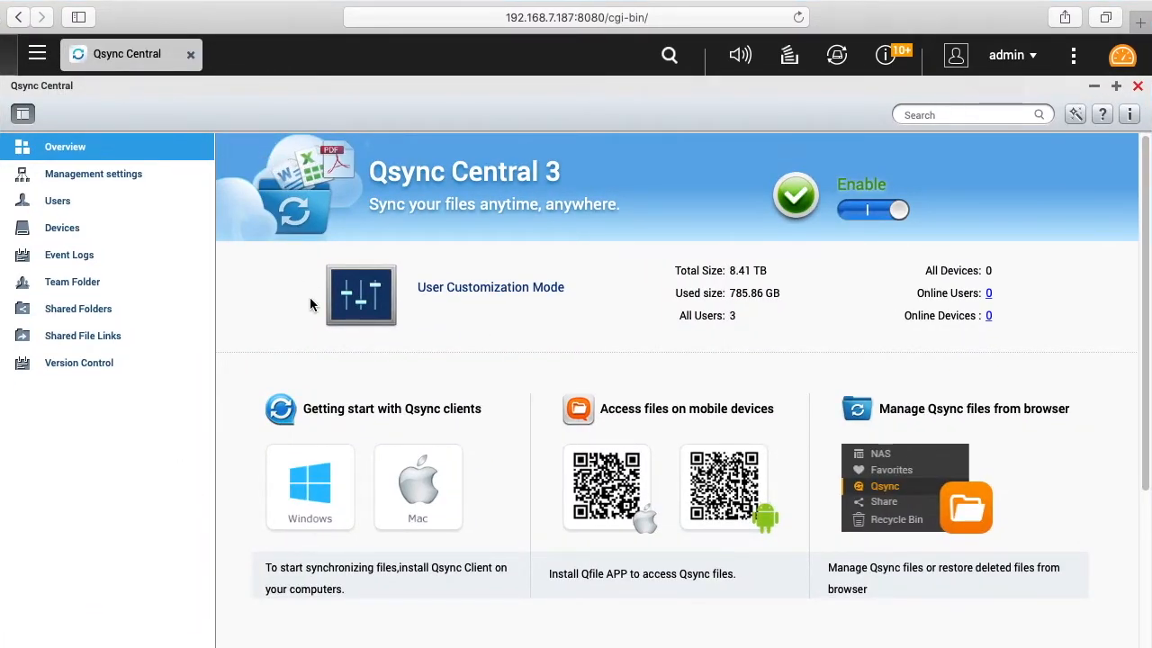
pyautogui.moveTo(310, 481)
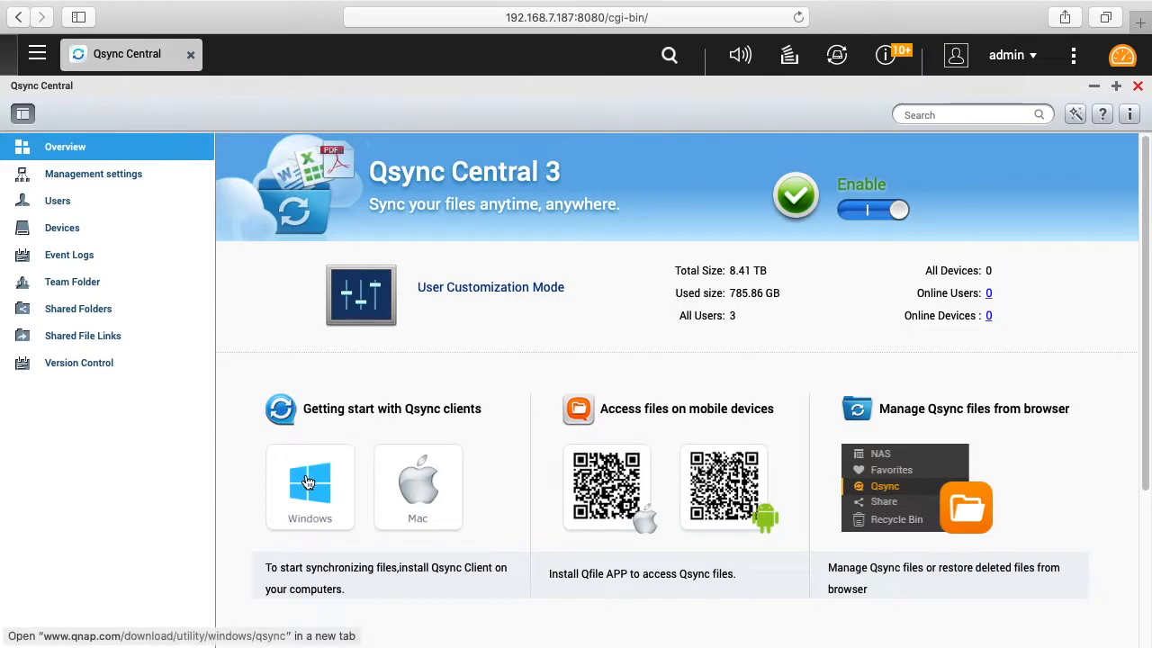
pyautogui.moveTo(603, 494)
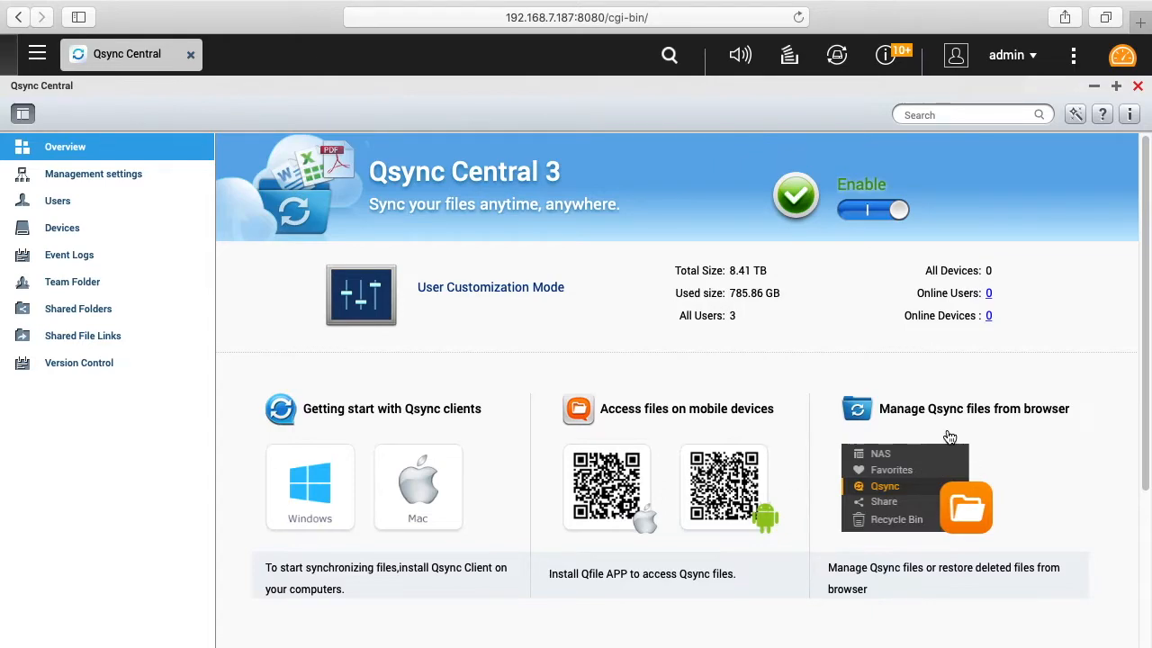
pyautogui.scroll(-3)
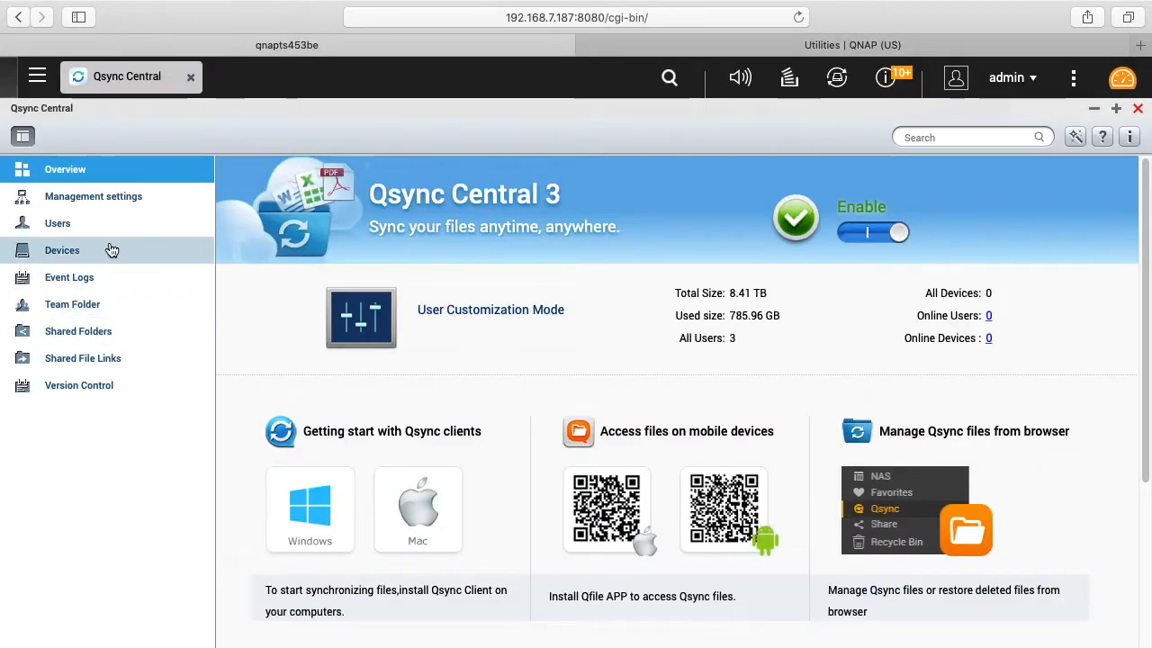
# Open Management settings, try Central Configuration Mode, then revert to User Customization Mode
pyautogui.click(94, 196)
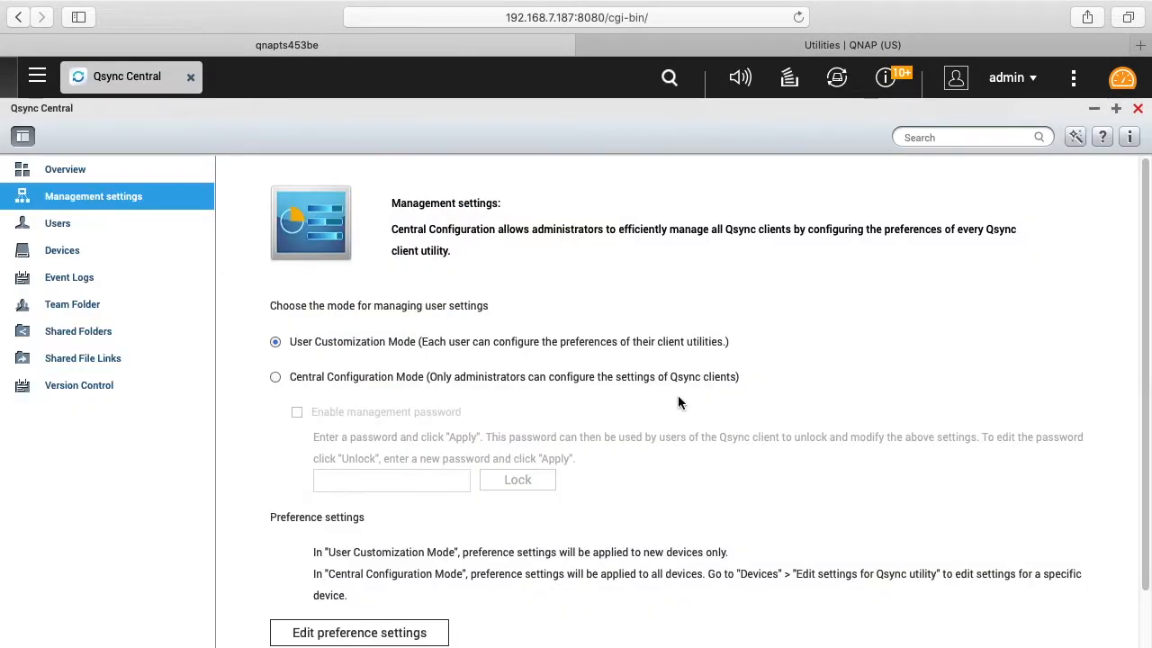
pyautogui.moveTo(619, 409)
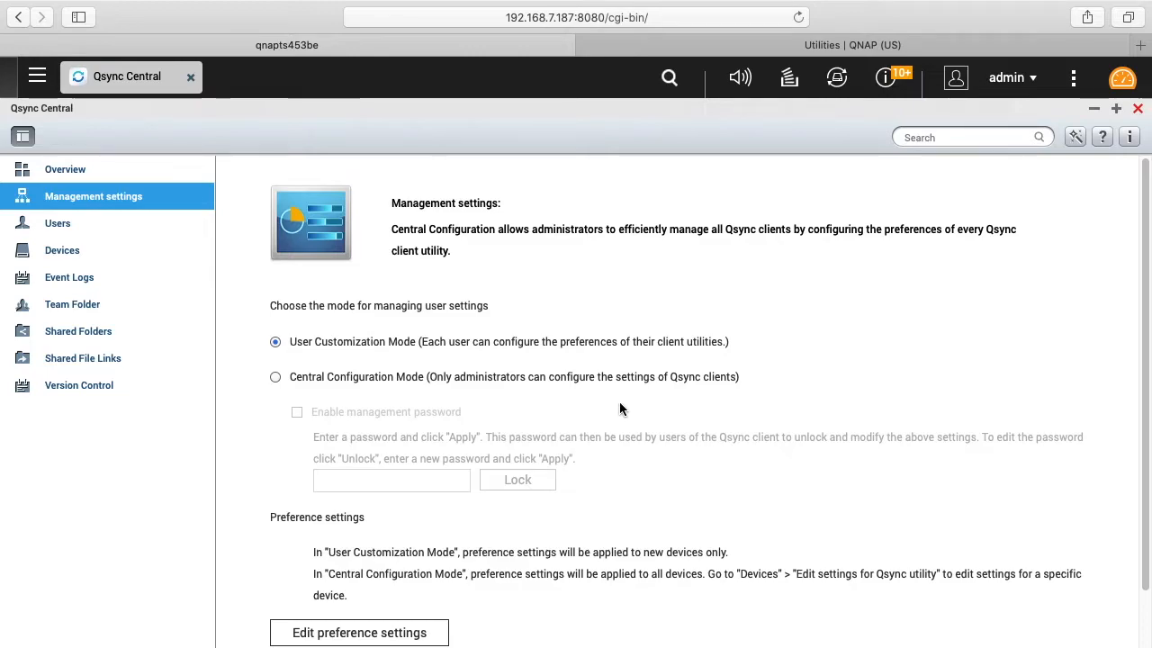
pyautogui.moveTo(603, 400)
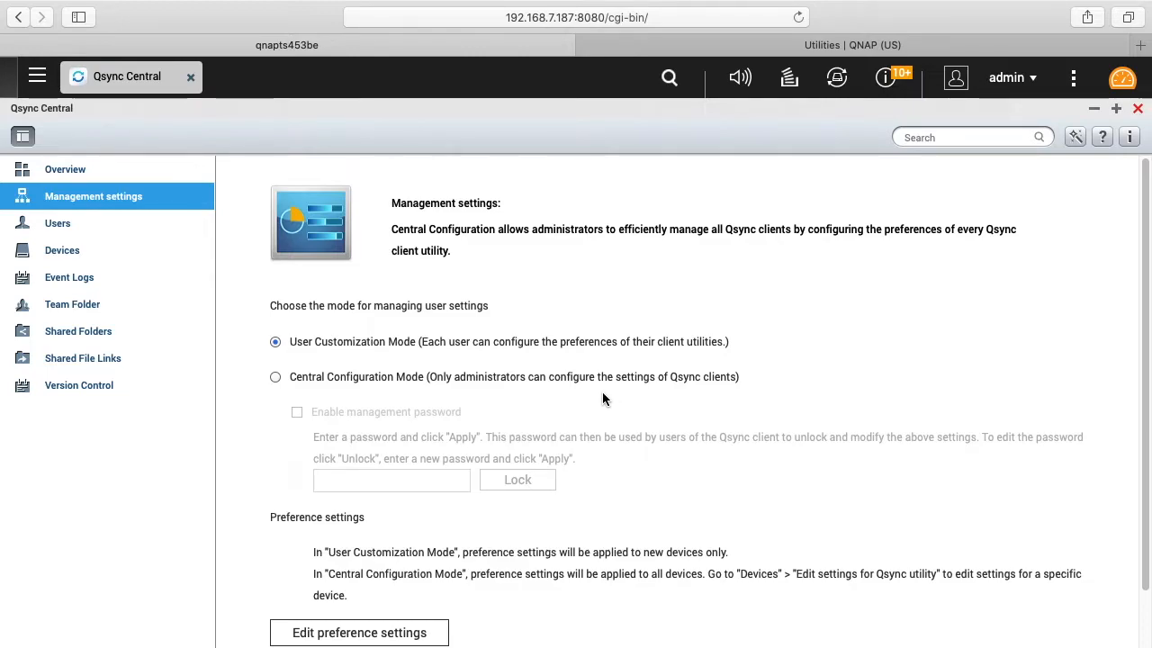
pyautogui.moveTo(576, 367)
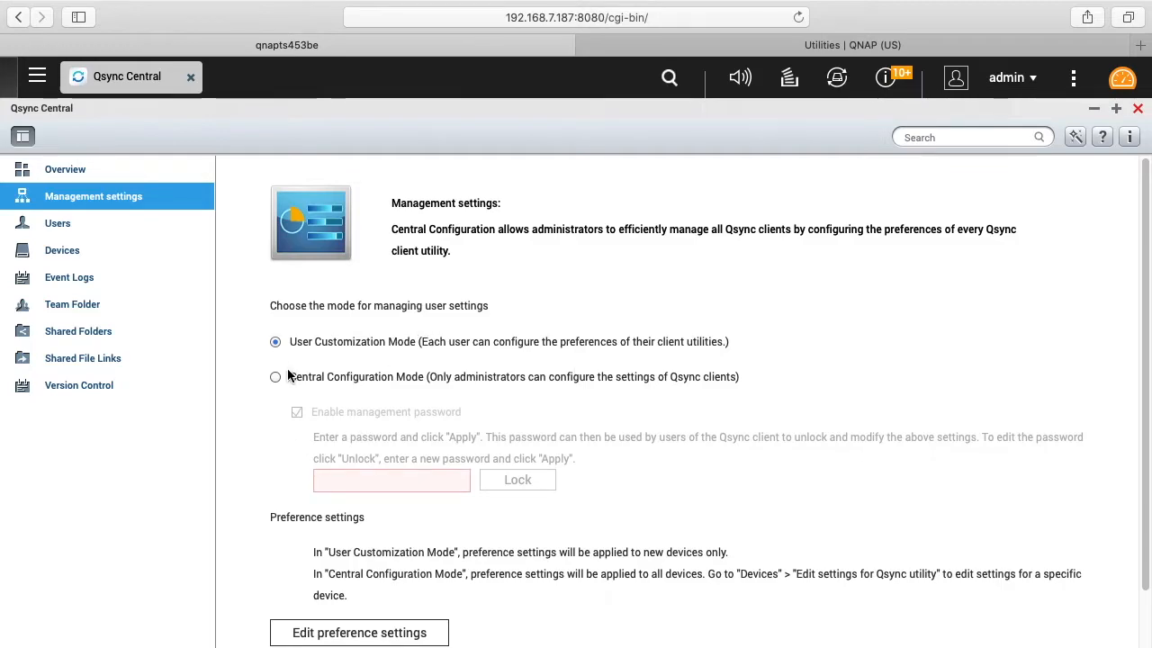
pyautogui.click(275, 377)
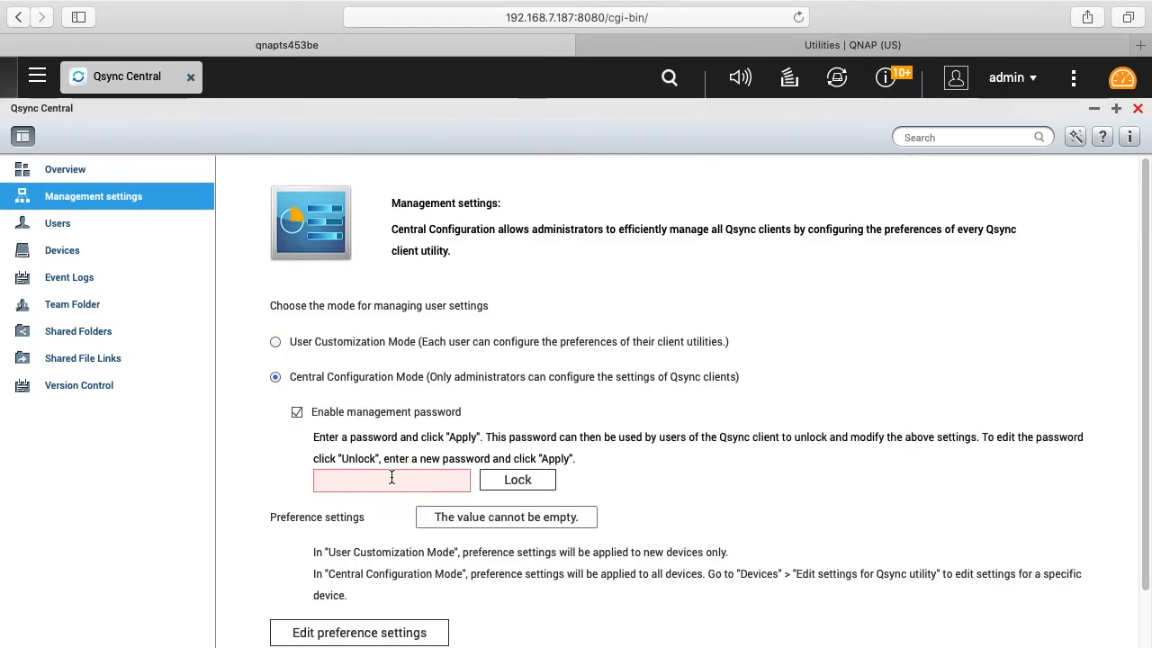
pyautogui.click(275, 342)
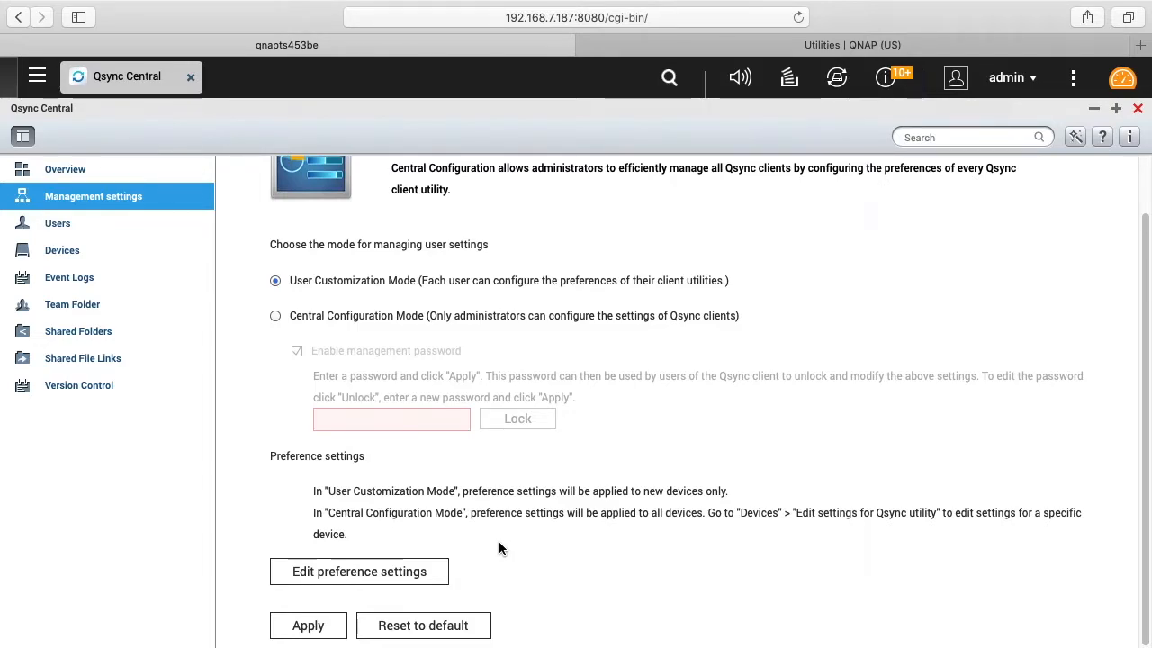
pyautogui.moveTo(359, 572)
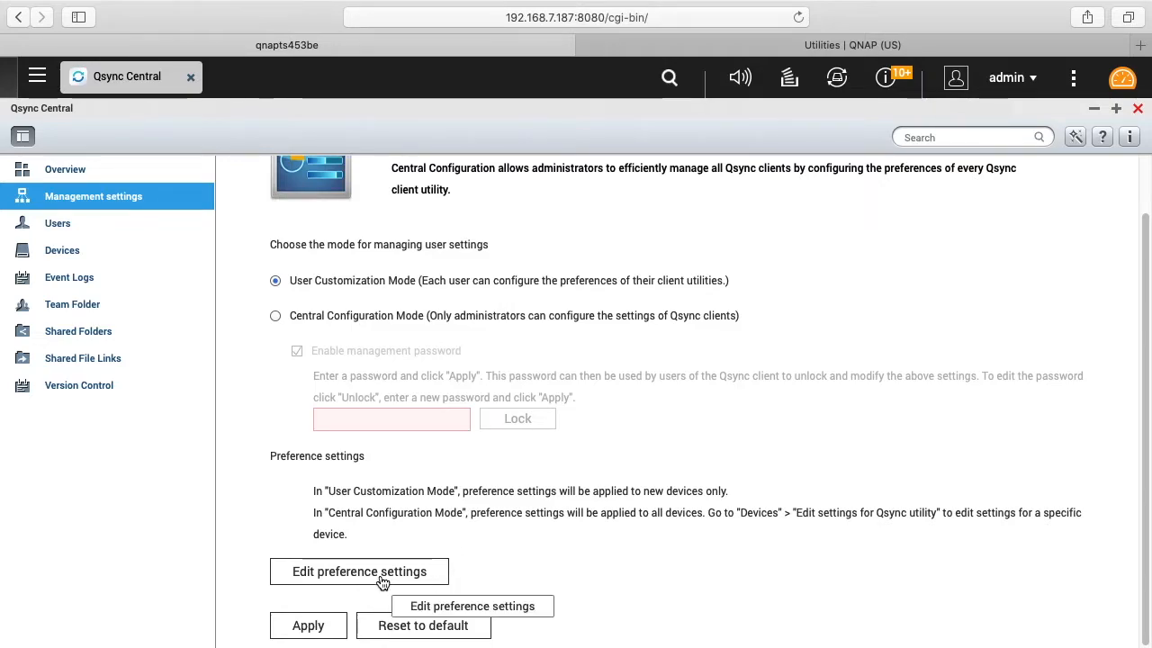
# Open the default preference settings editor on its Synchronize tab
pyautogui.click(359, 571)
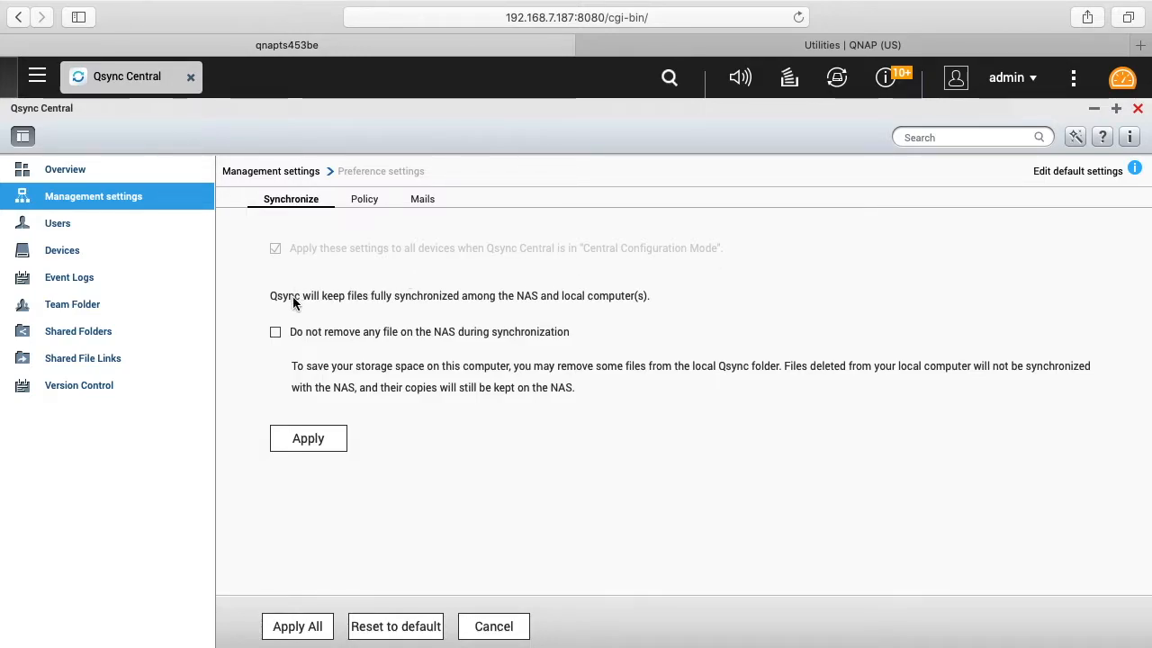
pyautogui.moveTo(472, 306)
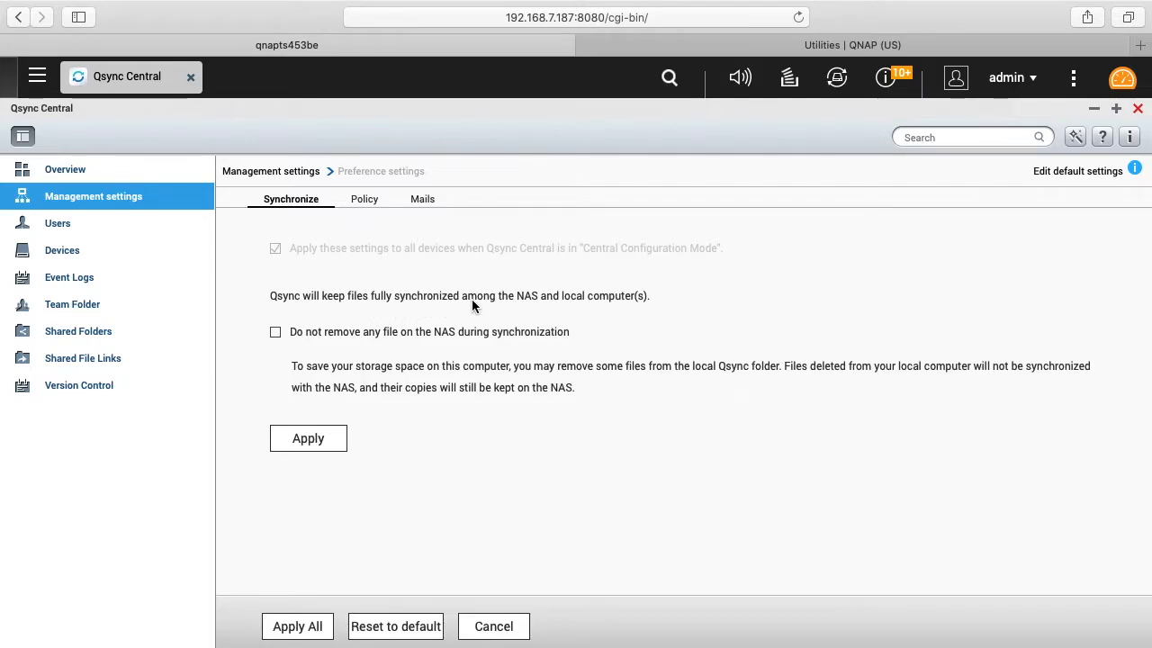
pyautogui.moveTo(323, 329)
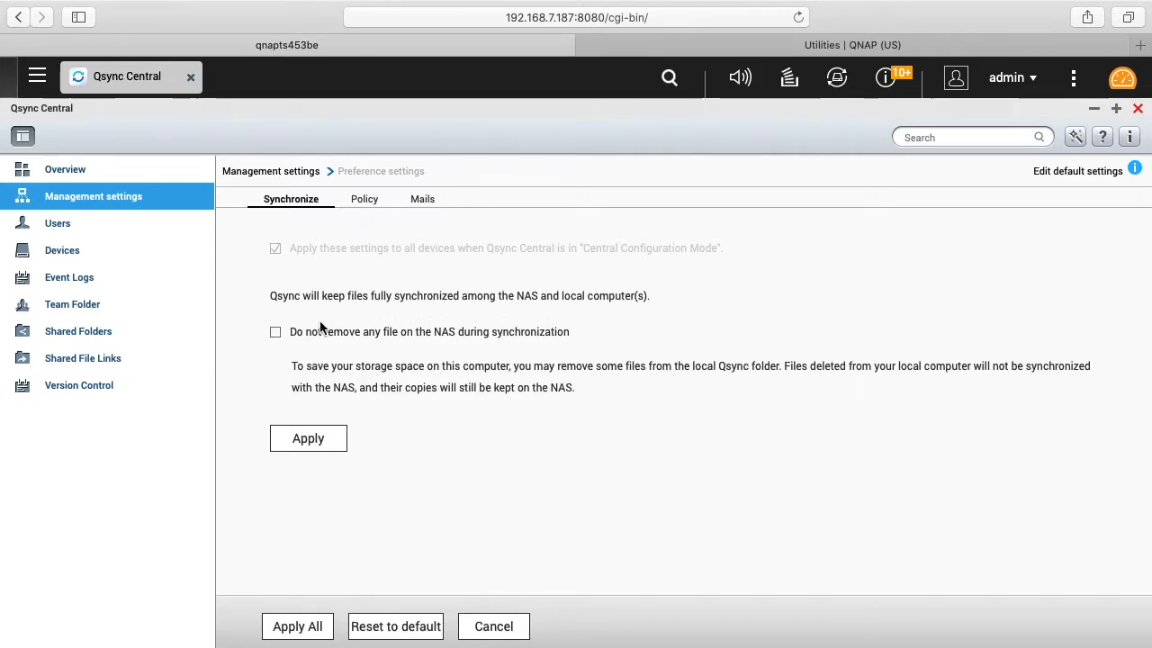
pyautogui.moveTo(339, 351)
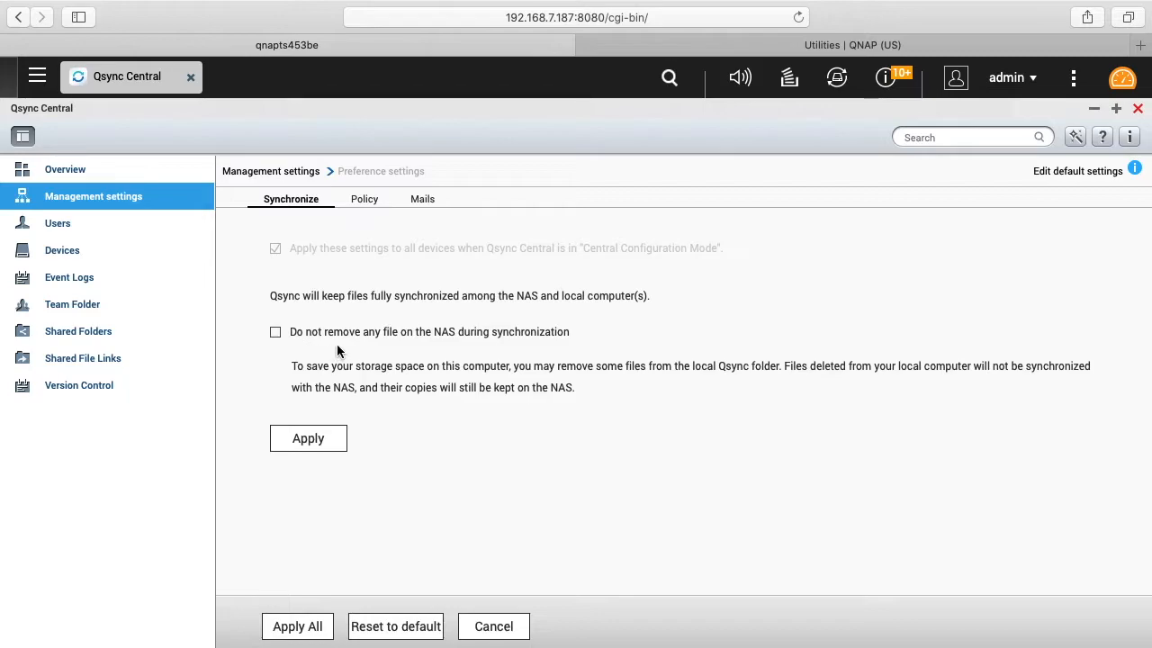
pyautogui.moveTo(345, 350)
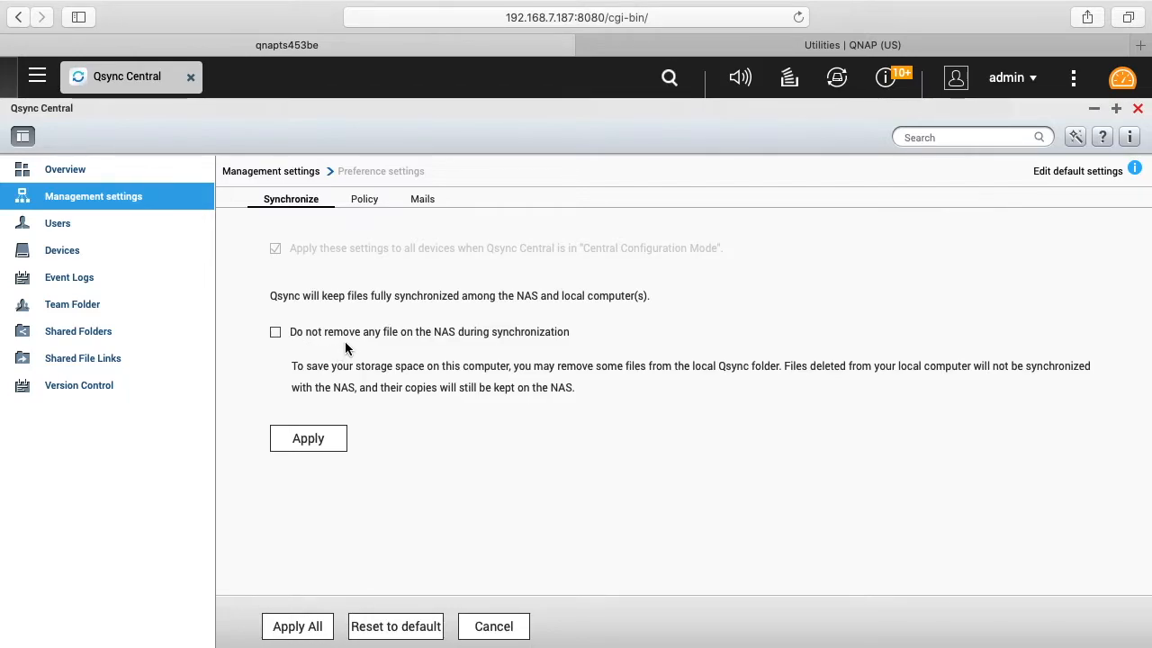
pyautogui.moveTo(317, 329)
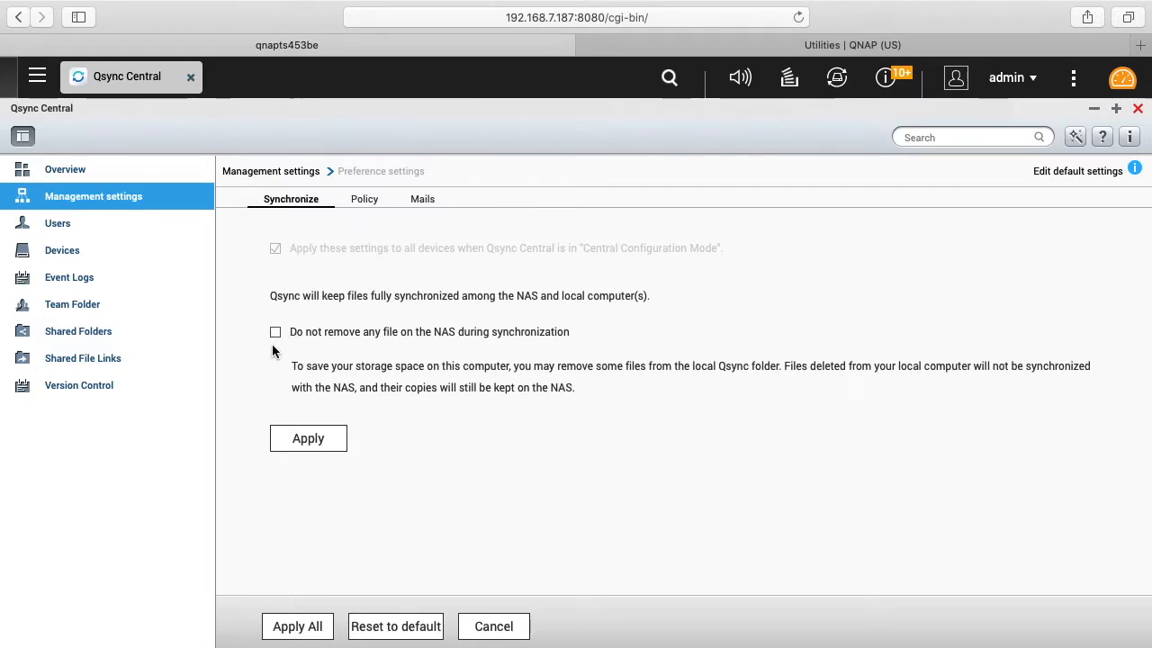
pyautogui.moveTo(315, 367)
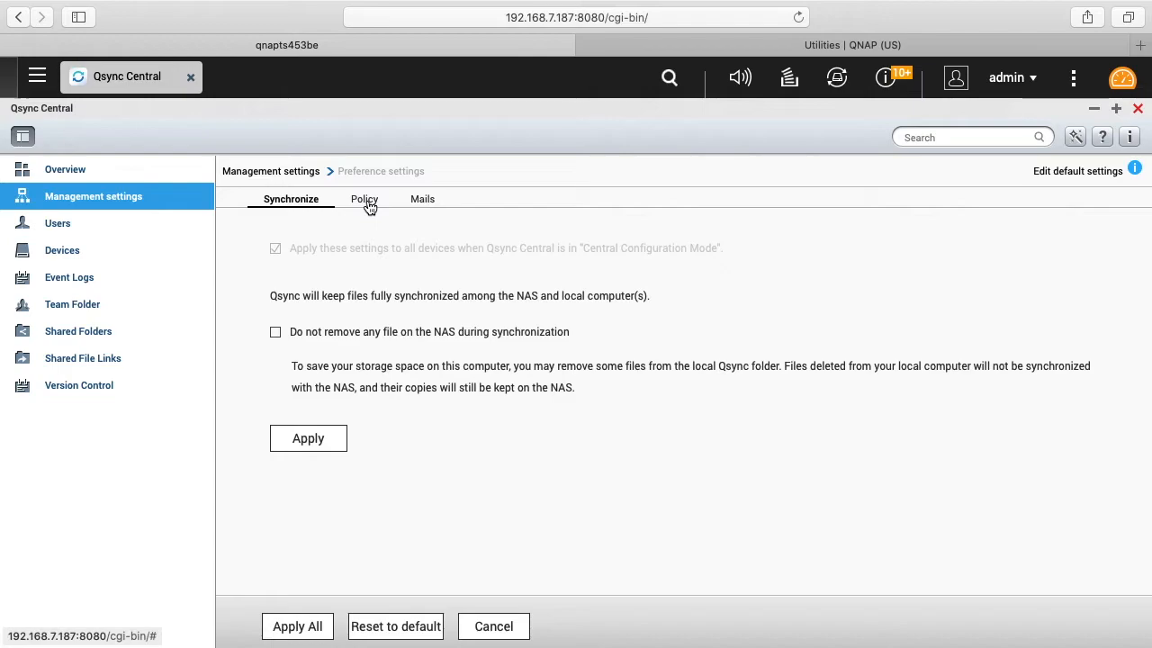
# On the Policy tab, view Conflict Policies options and scroll the file filter list
pyautogui.click(365, 199)
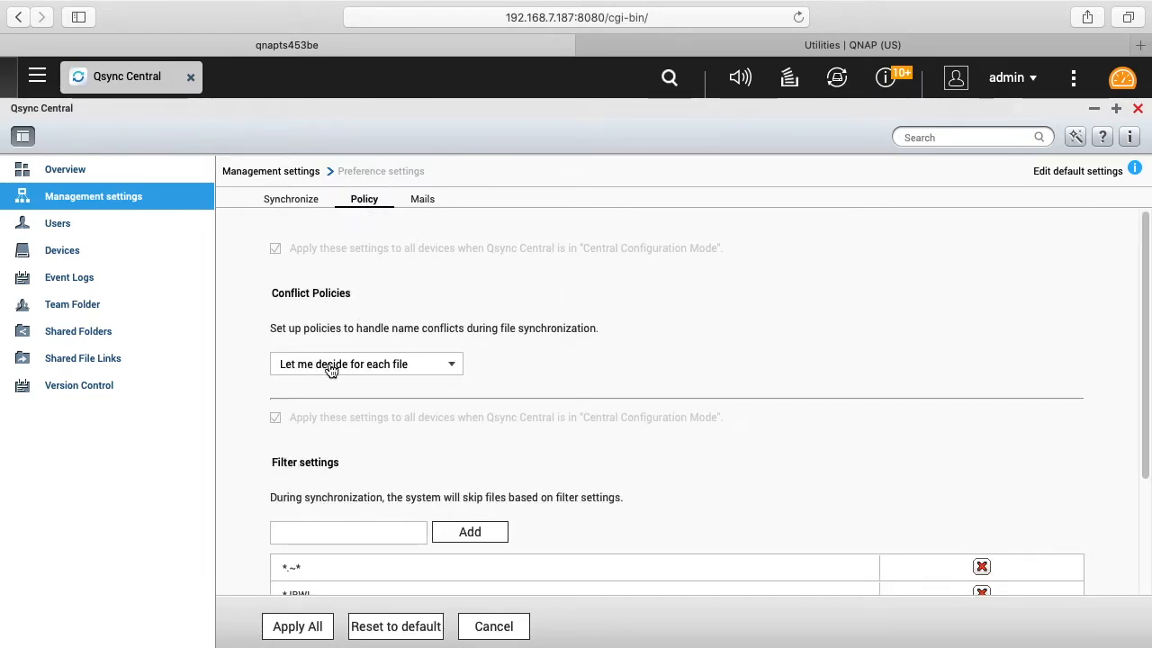
pyautogui.click(366, 363)
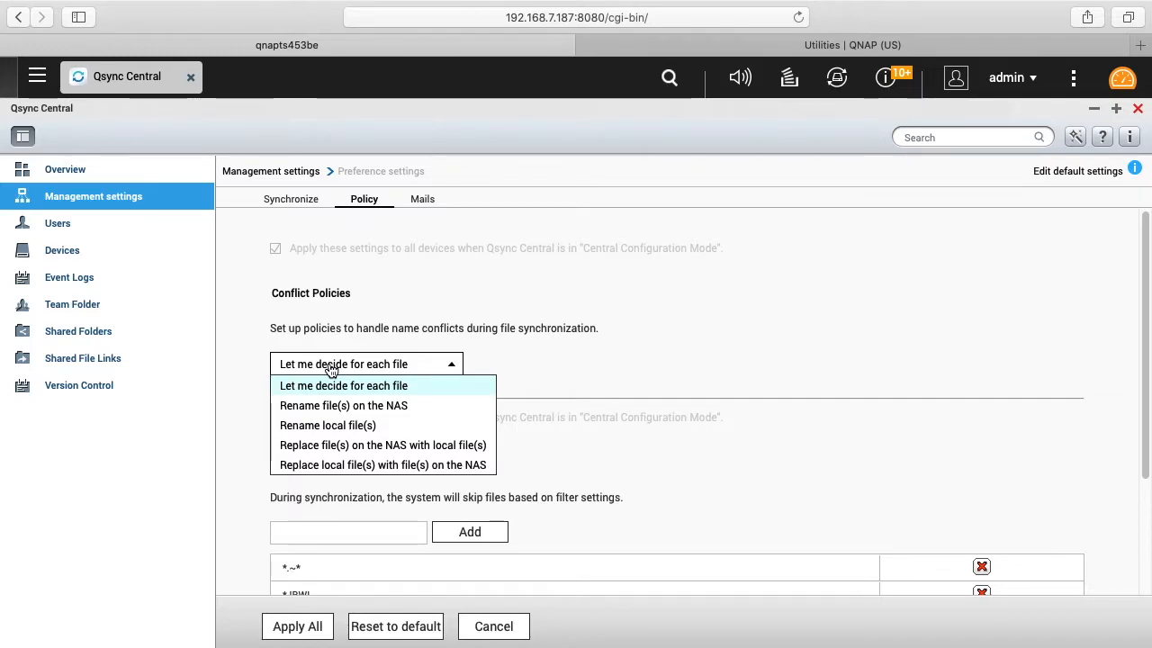
pyautogui.moveTo(443, 287)
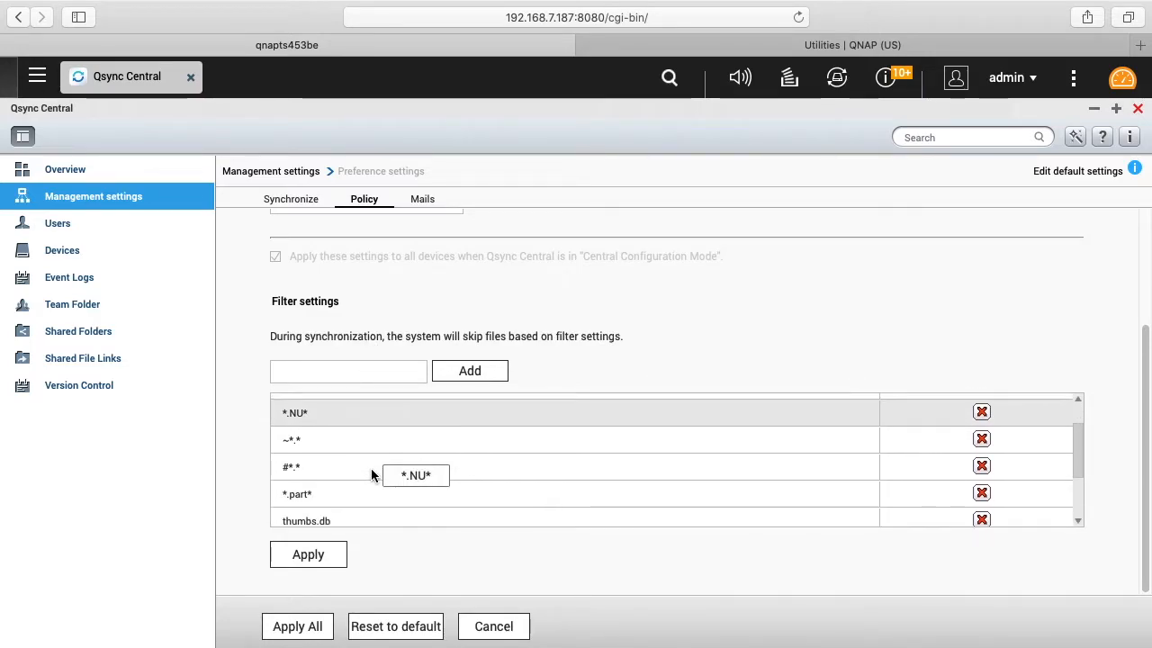
pyautogui.scroll(-3)
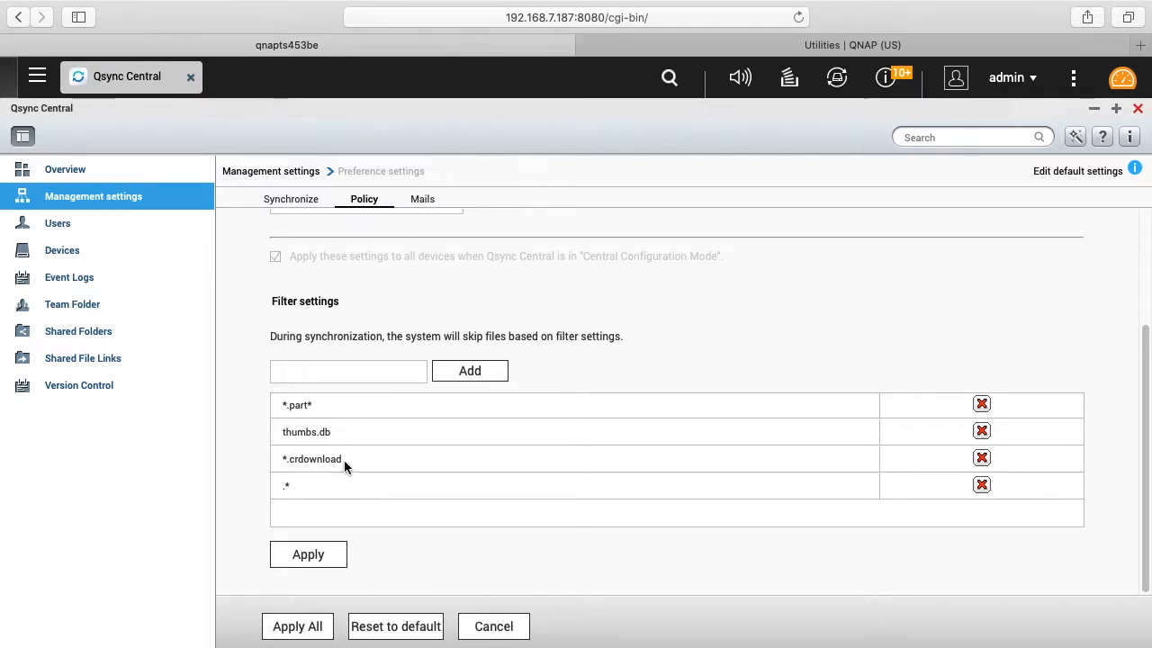
pyautogui.scroll(-3)
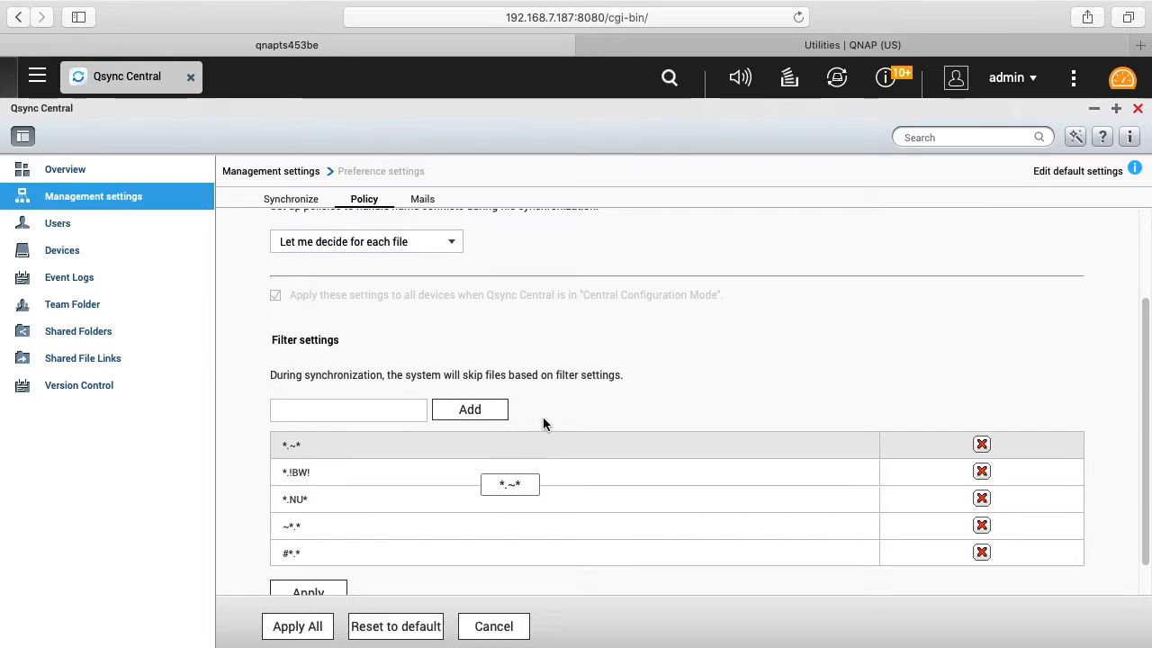
# Review the Mails tab SMTP settings, then cancel back to Management settings
pyautogui.click(422, 199)
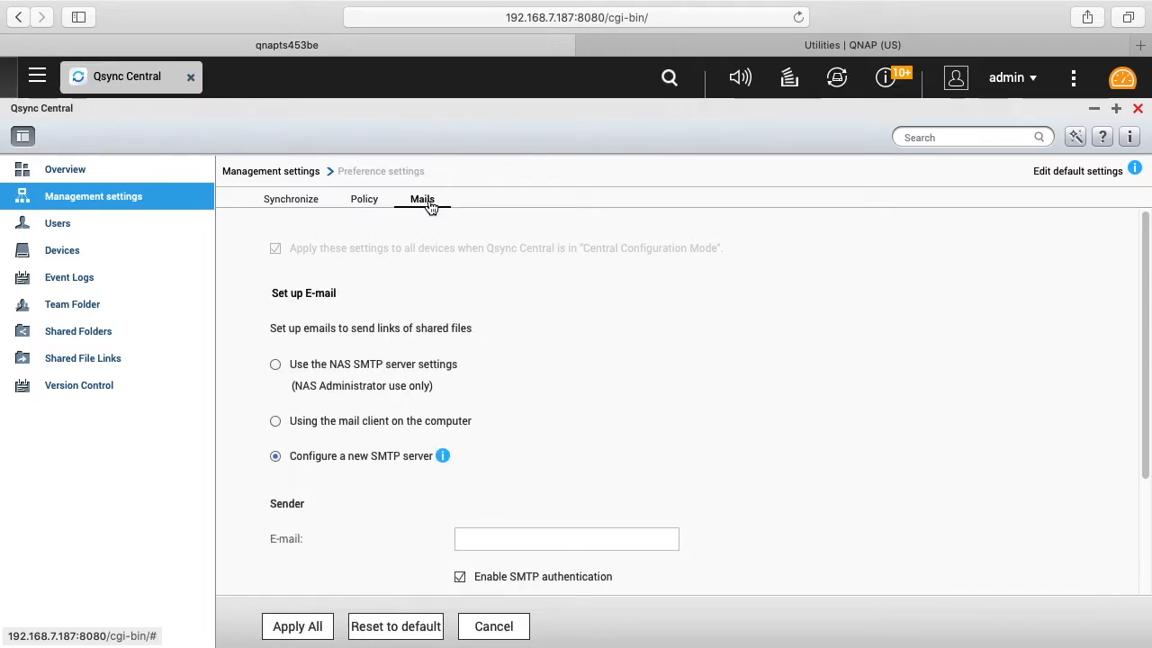
pyautogui.moveTo(357, 399)
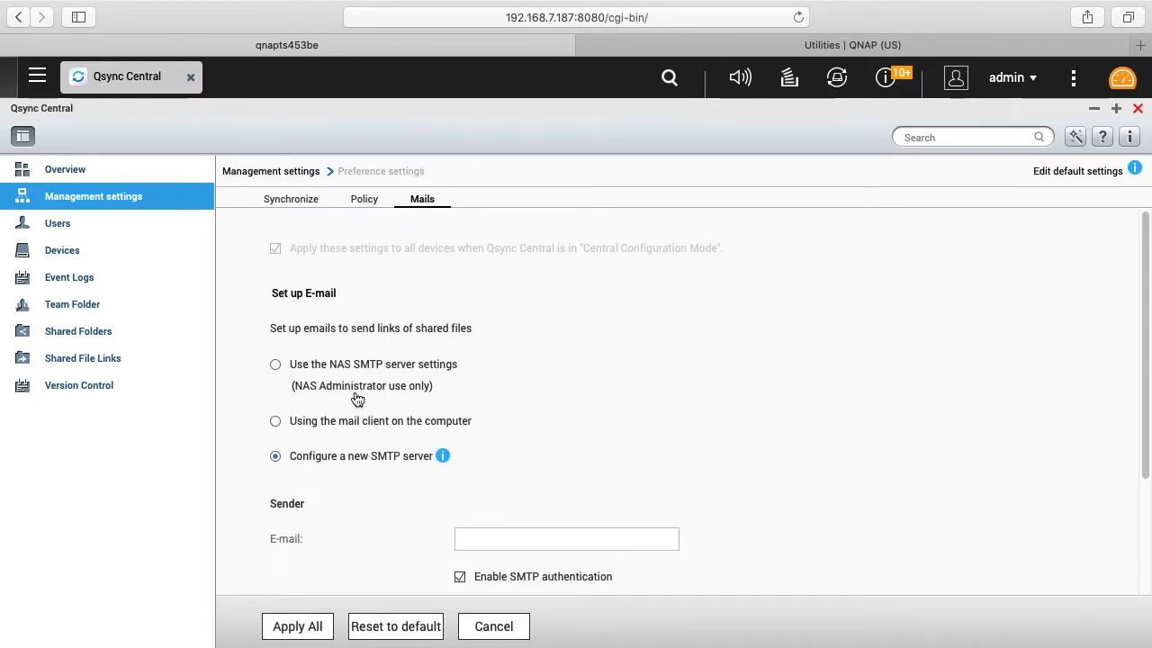
pyautogui.moveTo(427, 382)
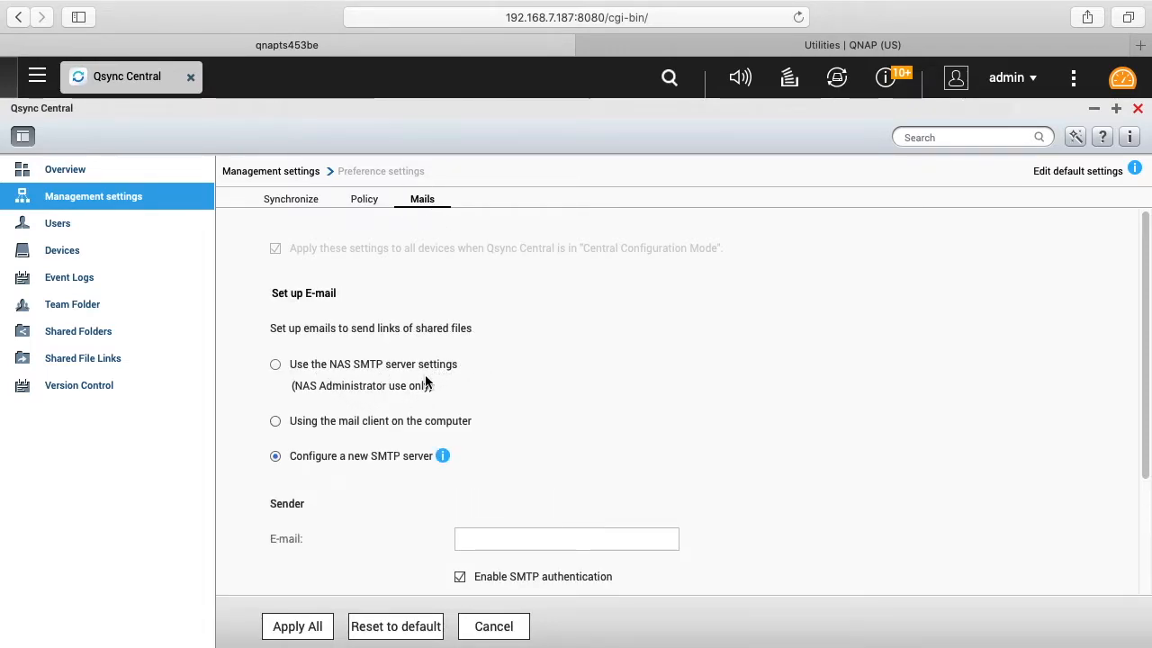
pyautogui.moveTo(461, 447)
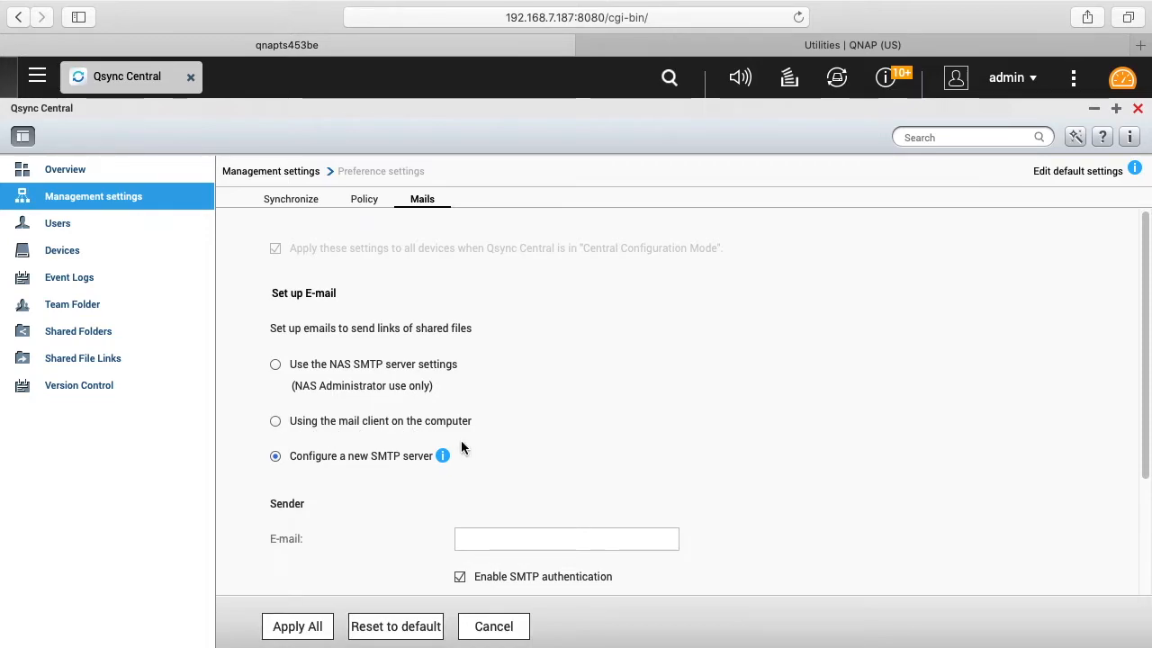
pyautogui.moveTo(441, 468)
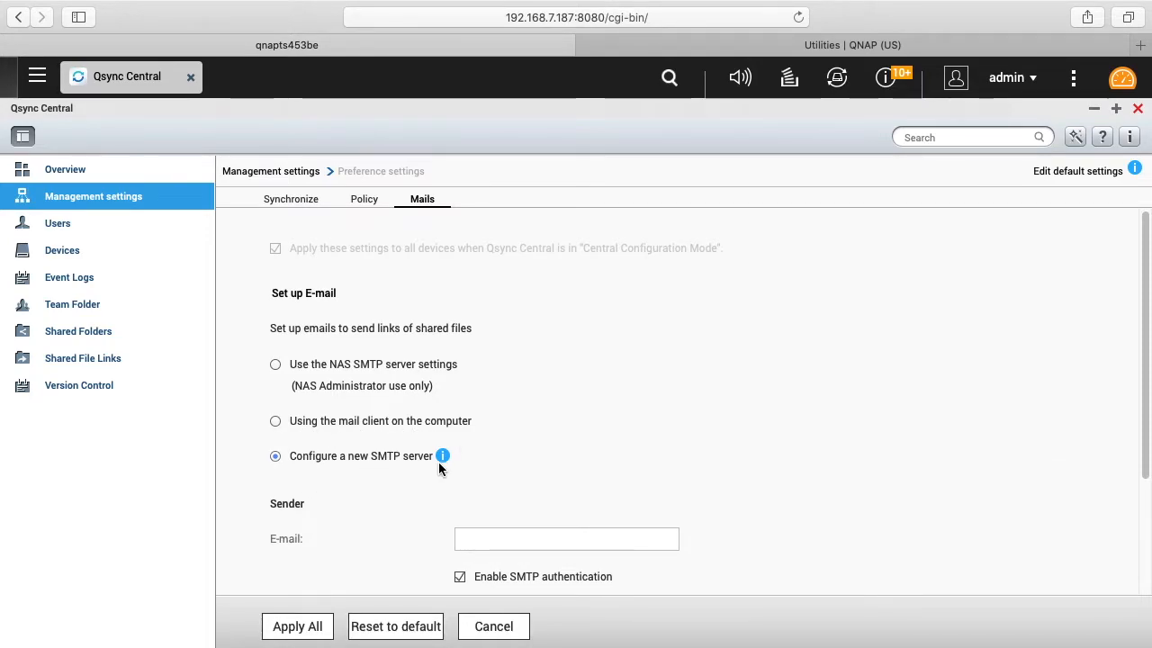
pyautogui.scroll(-3)
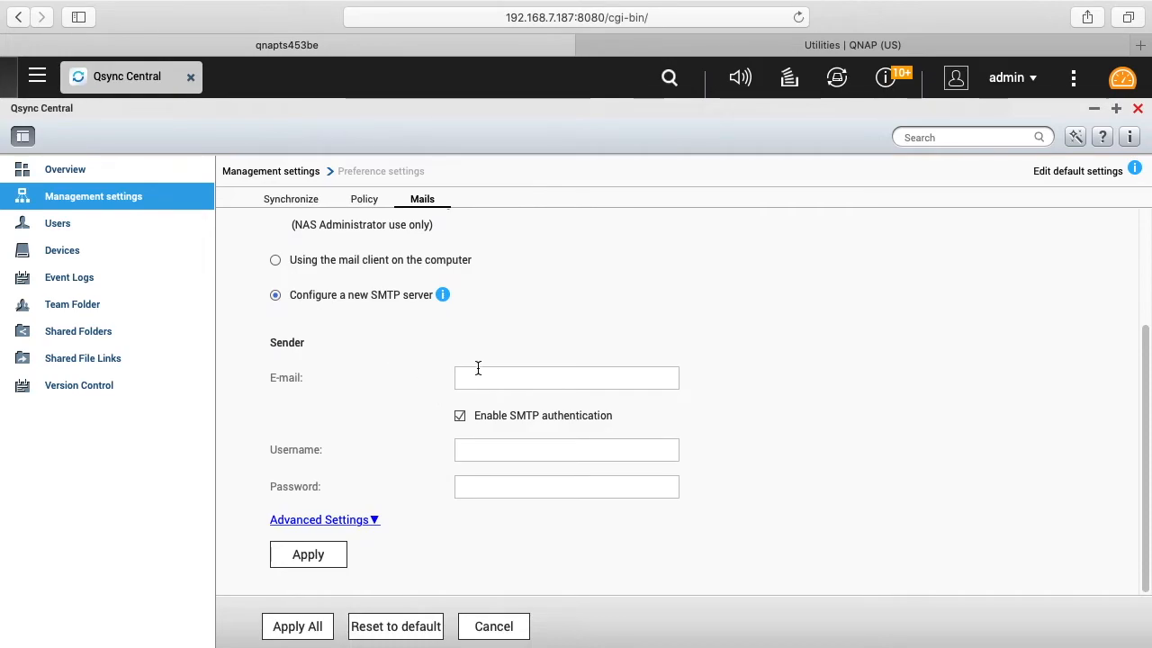
pyautogui.click(57, 223)
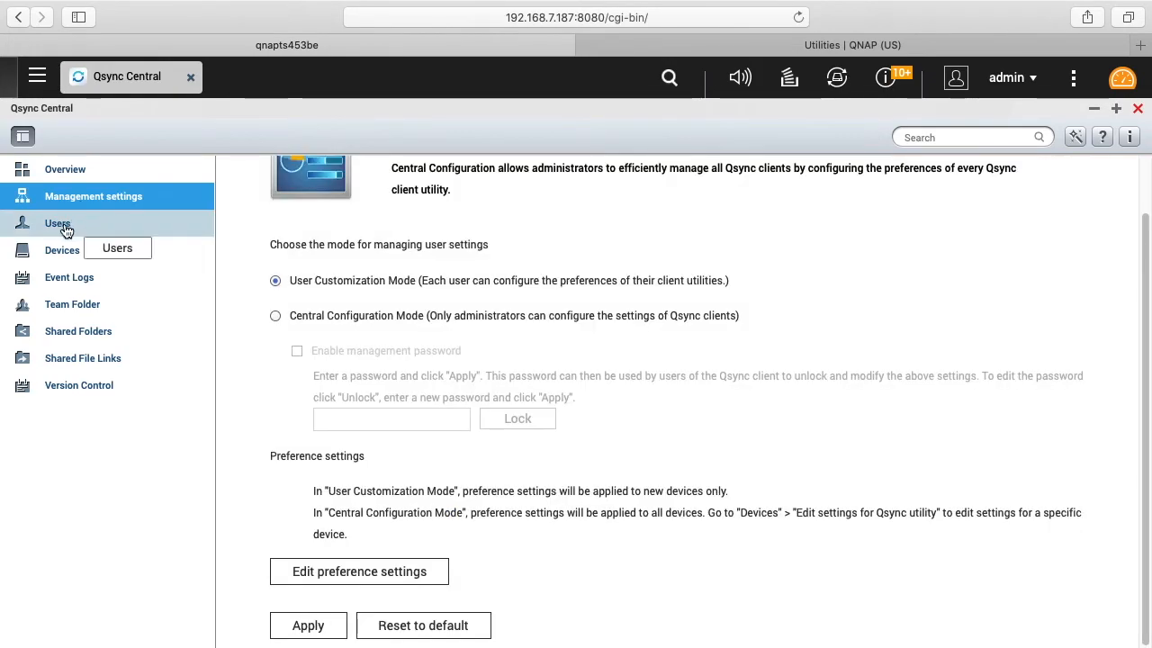
# Review all three local users under Users, then view the empty Devices page
pyautogui.click(57, 223)
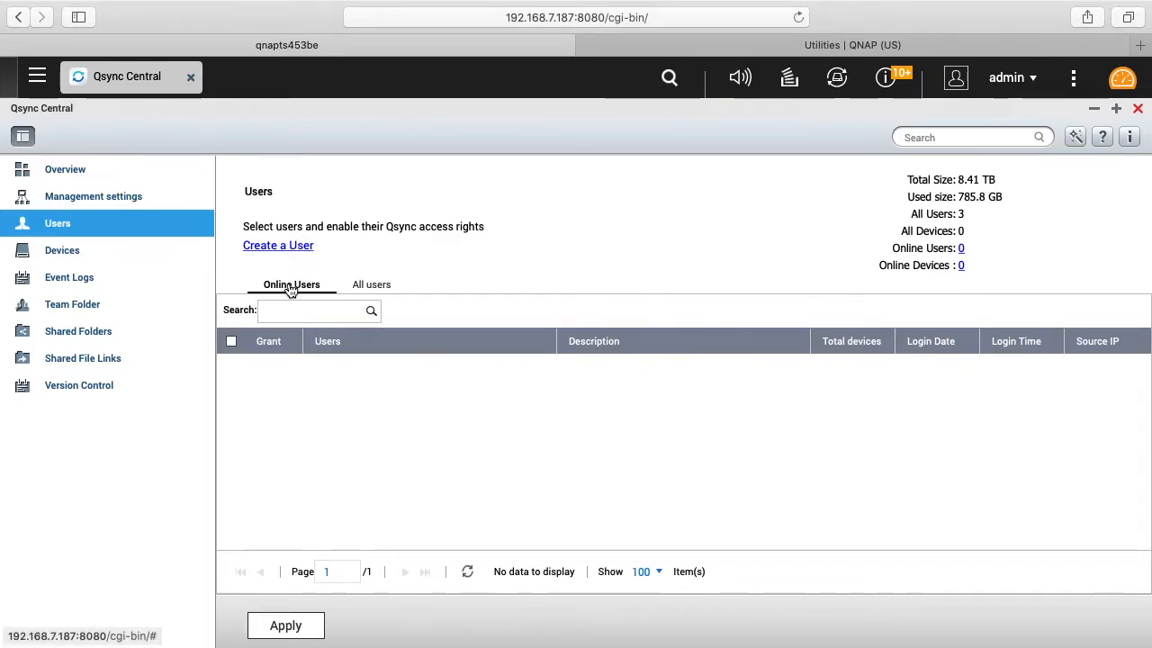
pyautogui.moveTo(277, 288)
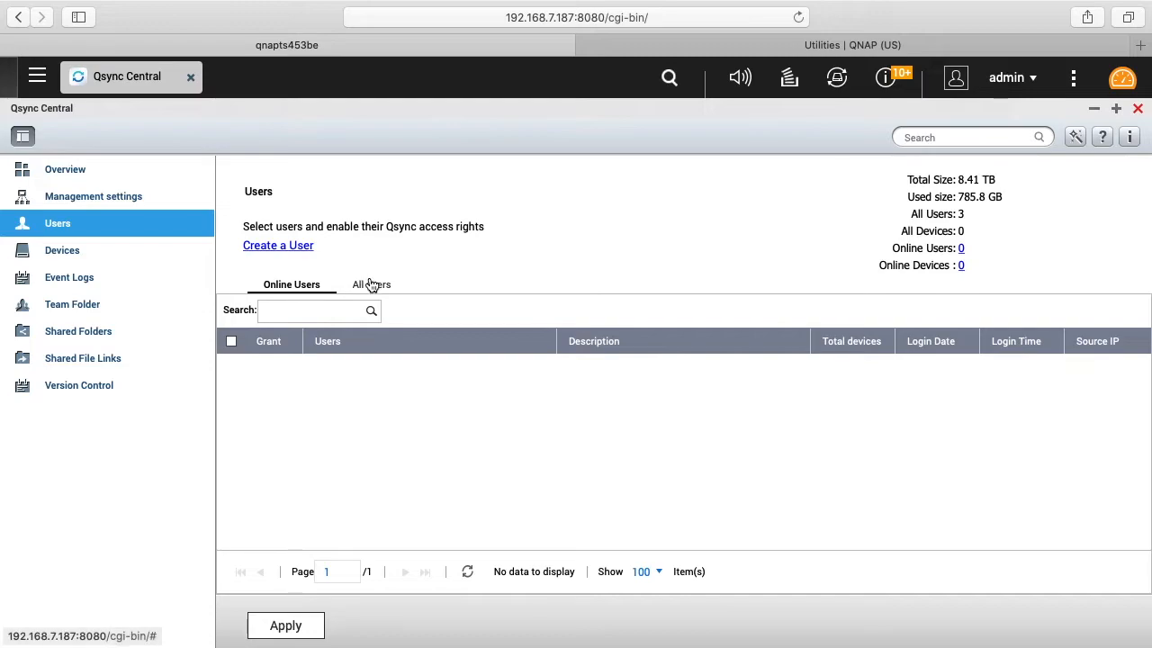
pyautogui.click(371, 284)
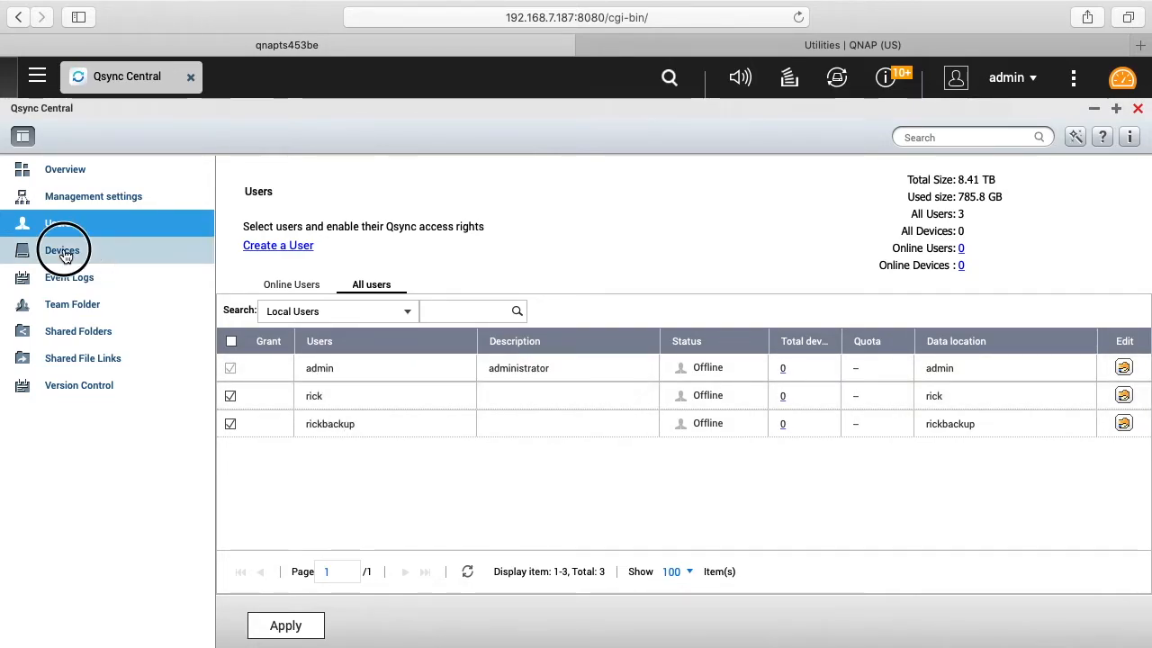
pyautogui.click(62, 250)
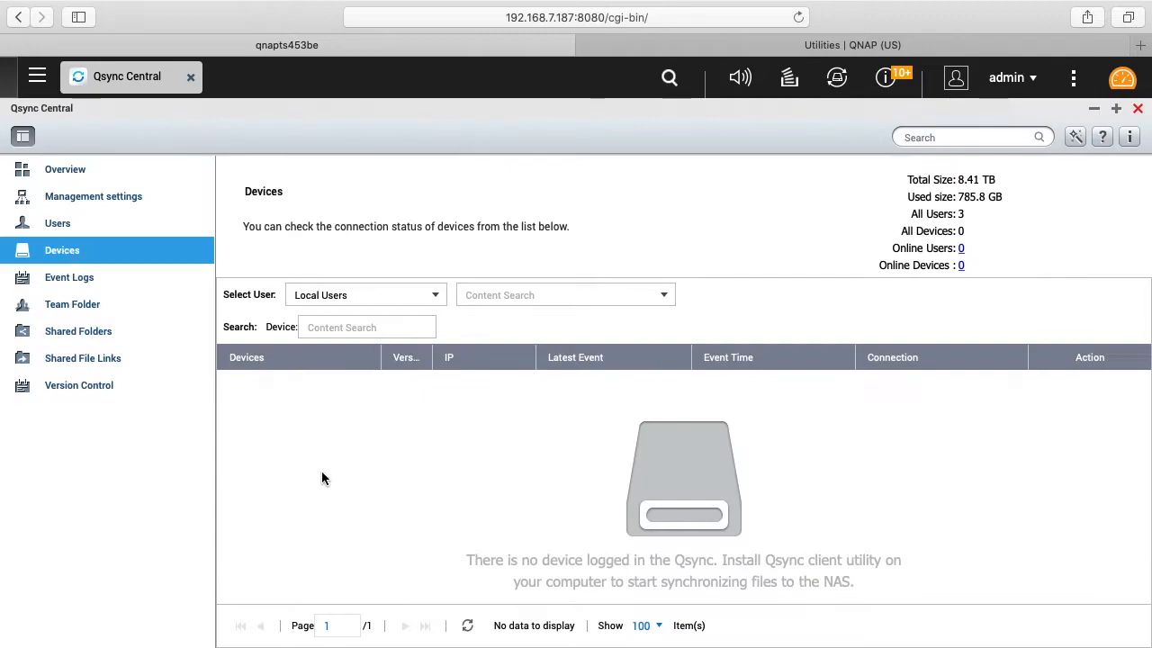
pyautogui.moveTo(324, 433)
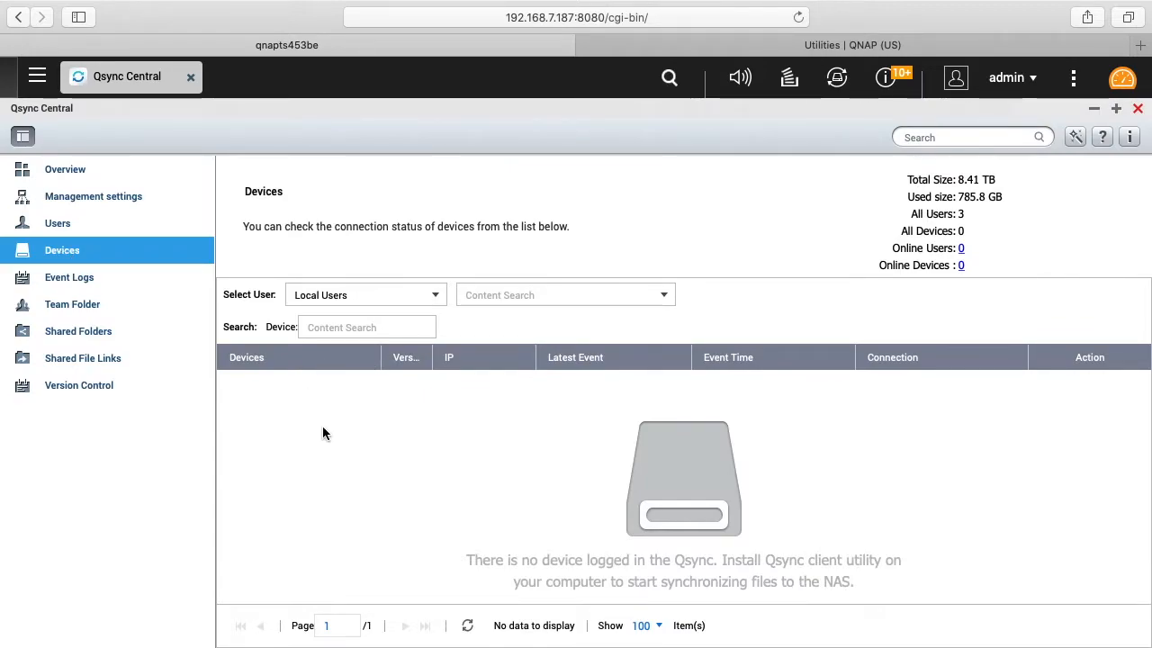
# View the empty Event Logs and Team Folder pages, then go to Shared Folders
pyautogui.click(70, 277)
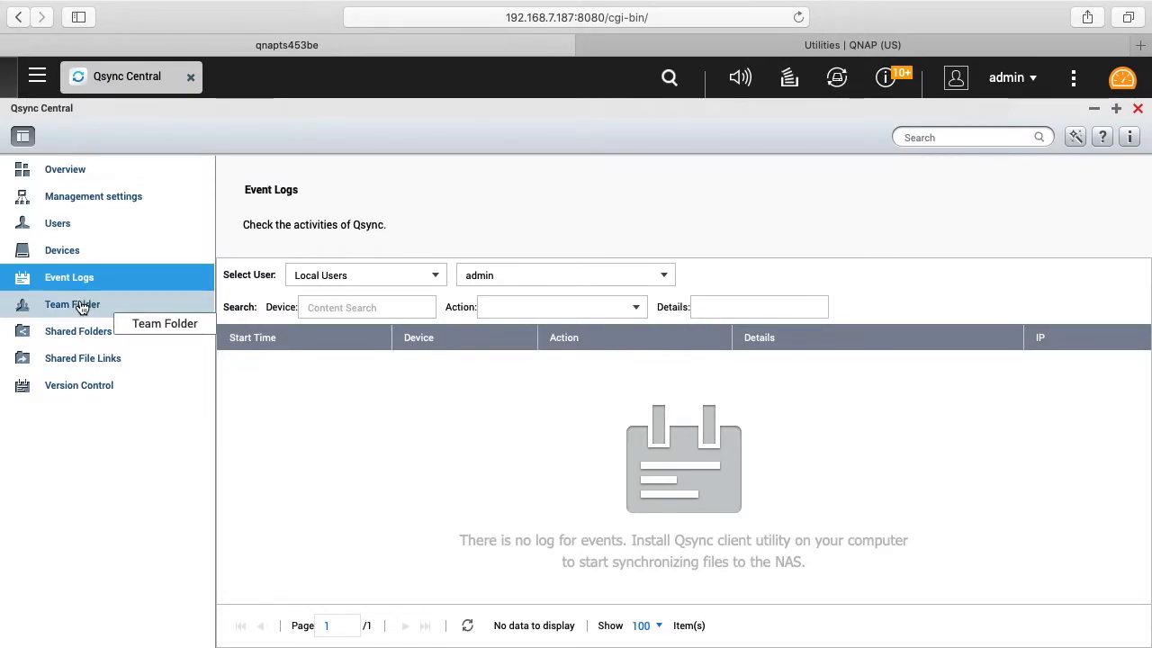
pyautogui.click(72, 304)
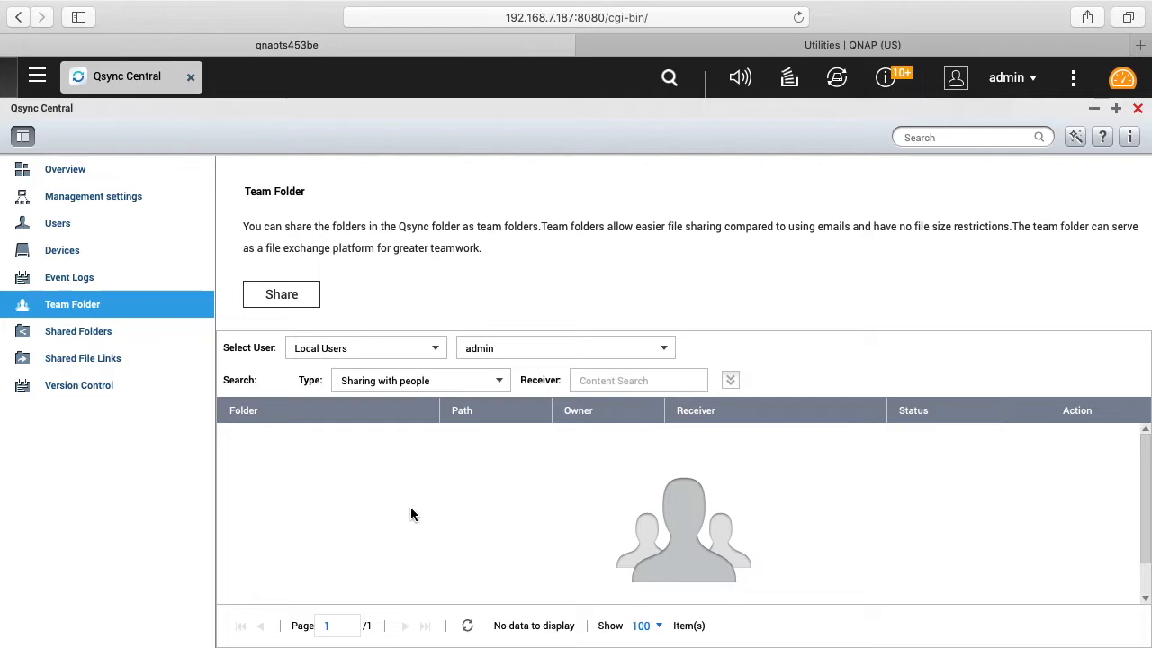
pyautogui.click(79, 331)
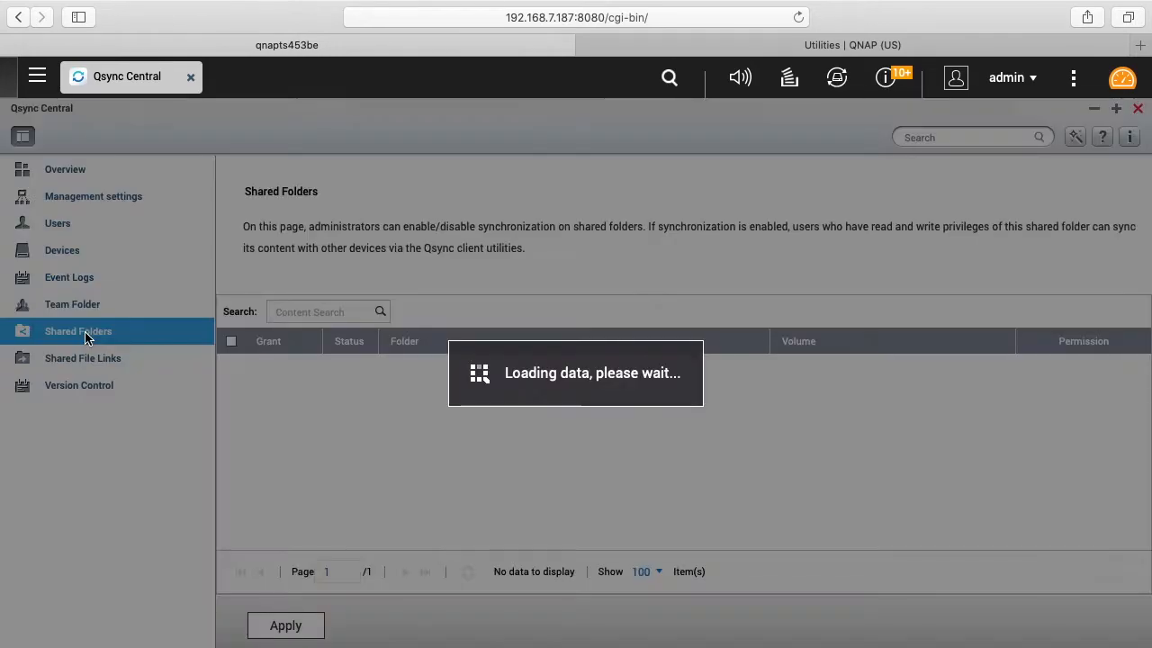
# Review eight sync-disabled shared folders, then visit Shared File Links and Version Control
pyautogui.click(78, 331)
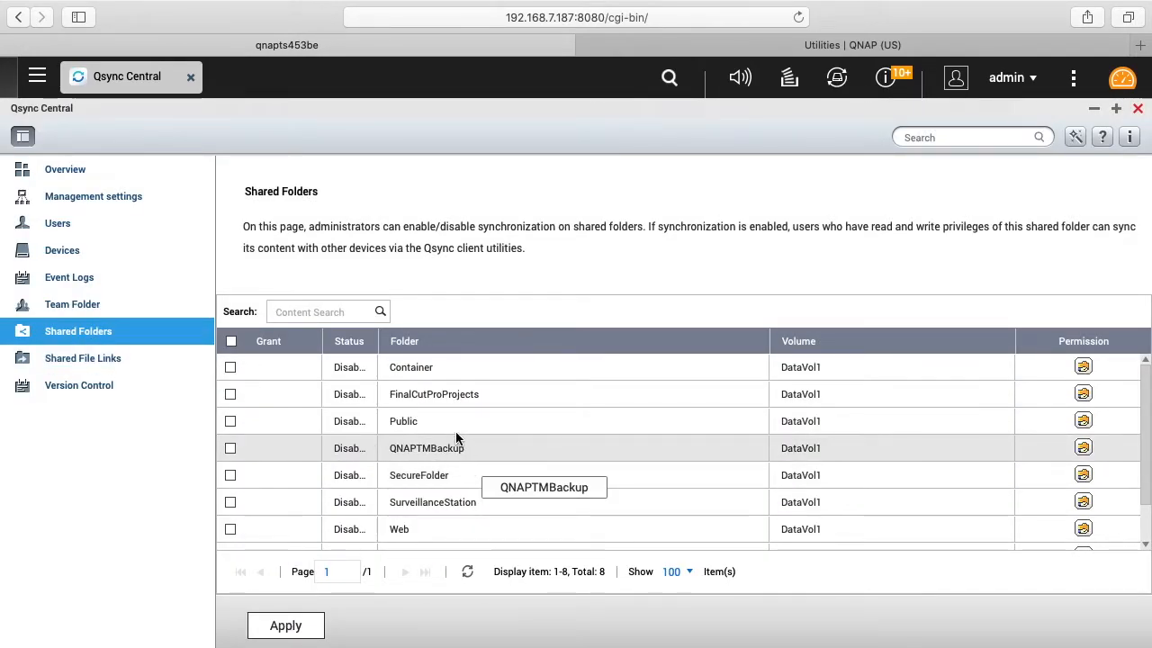
pyautogui.moveTo(433, 475)
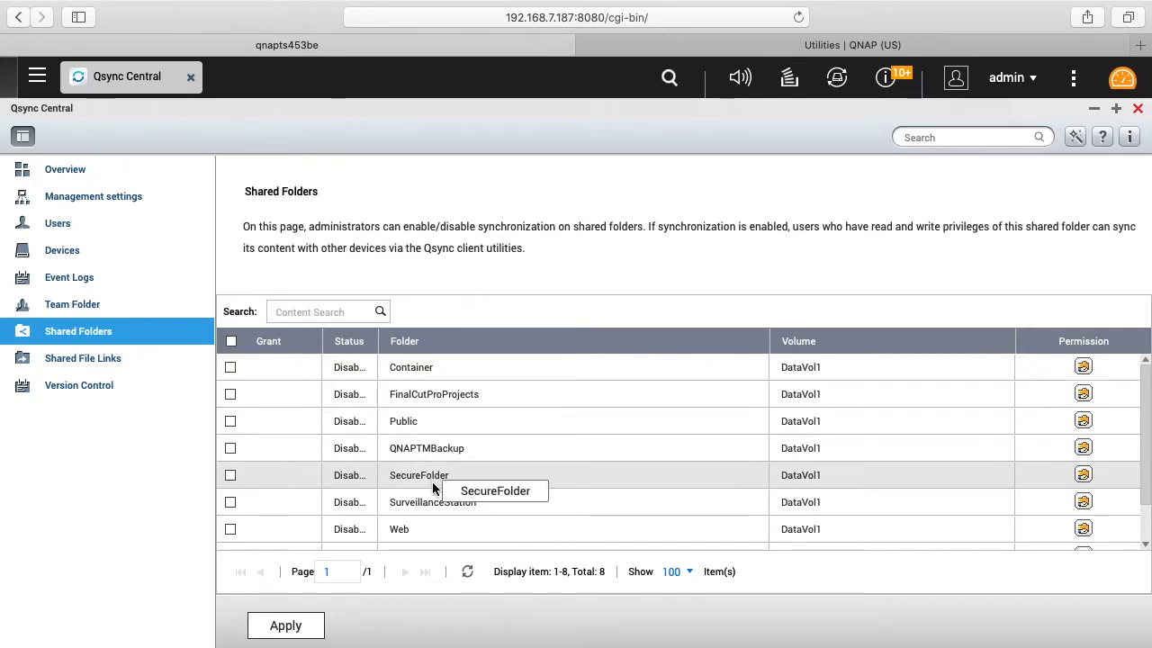
pyautogui.moveTo(250, 454)
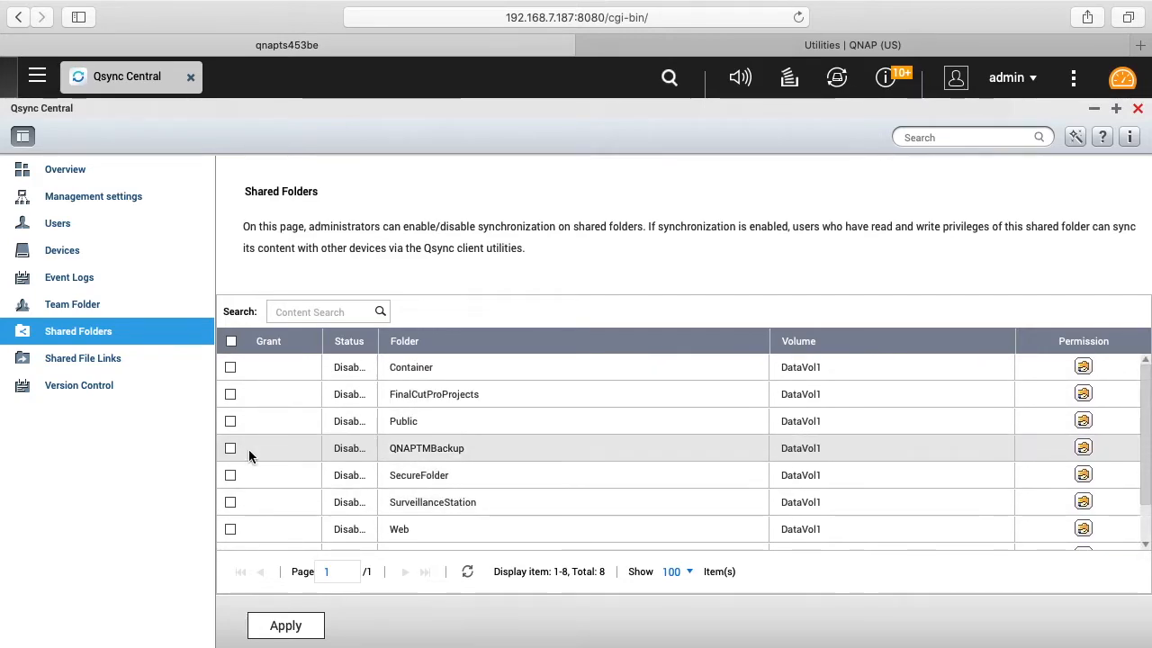
pyautogui.click(81, 358)
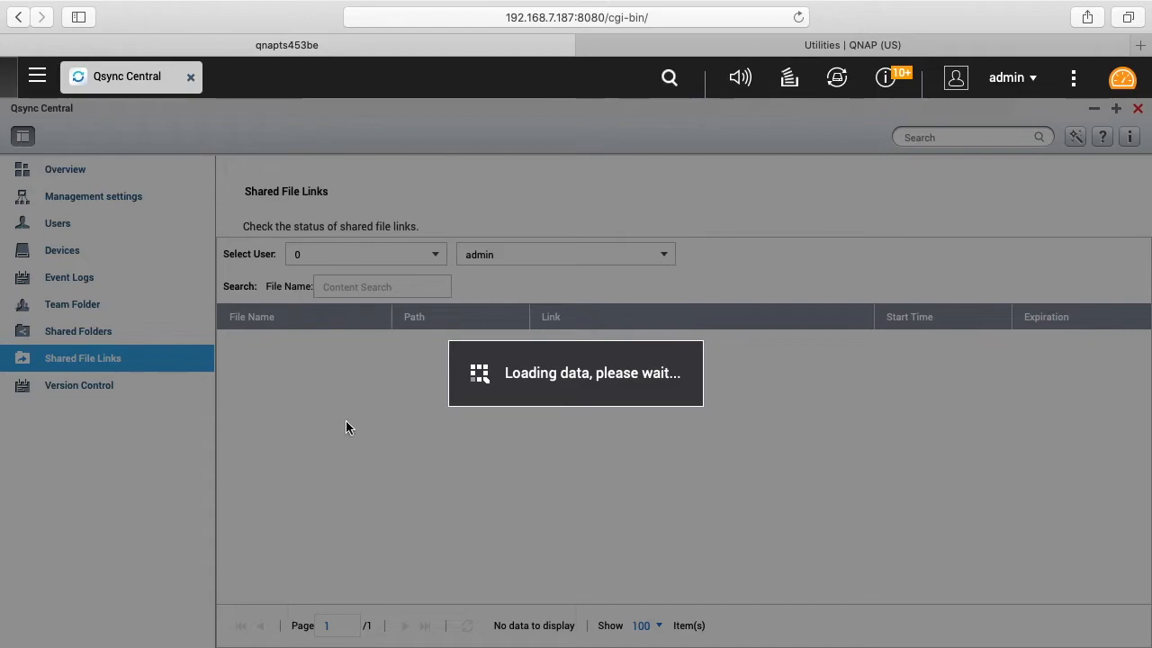
pyautogui.click(78, 385)
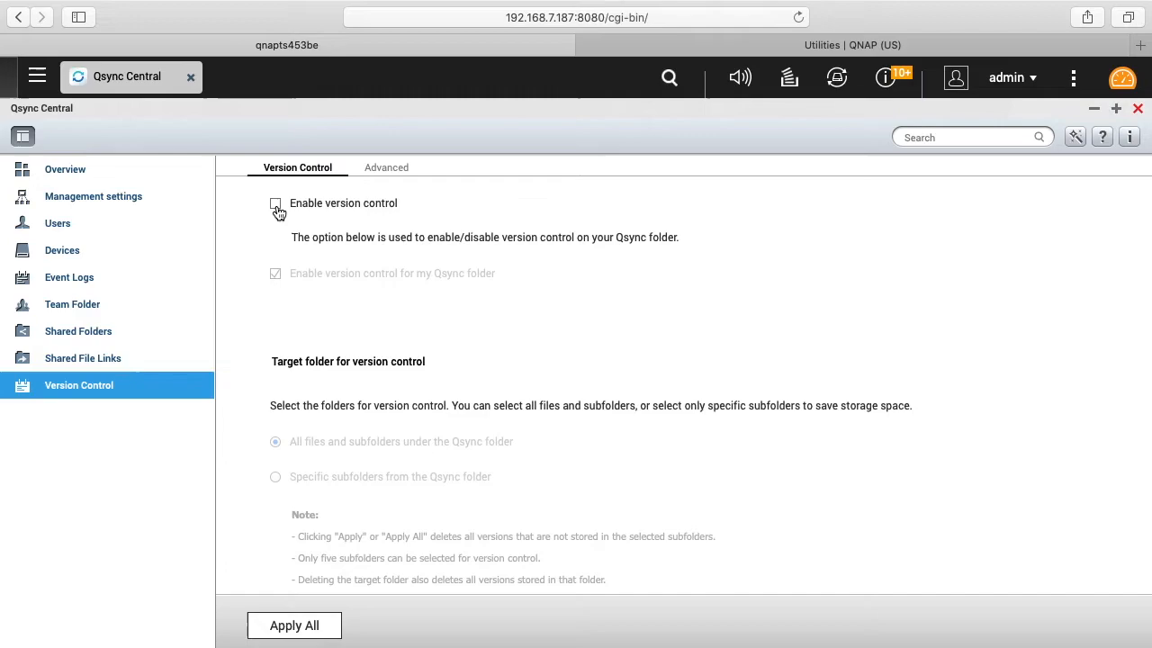
# Tick Enable version control for all files and subfolders, then switch it back off
pyautogui.click(276, 203)
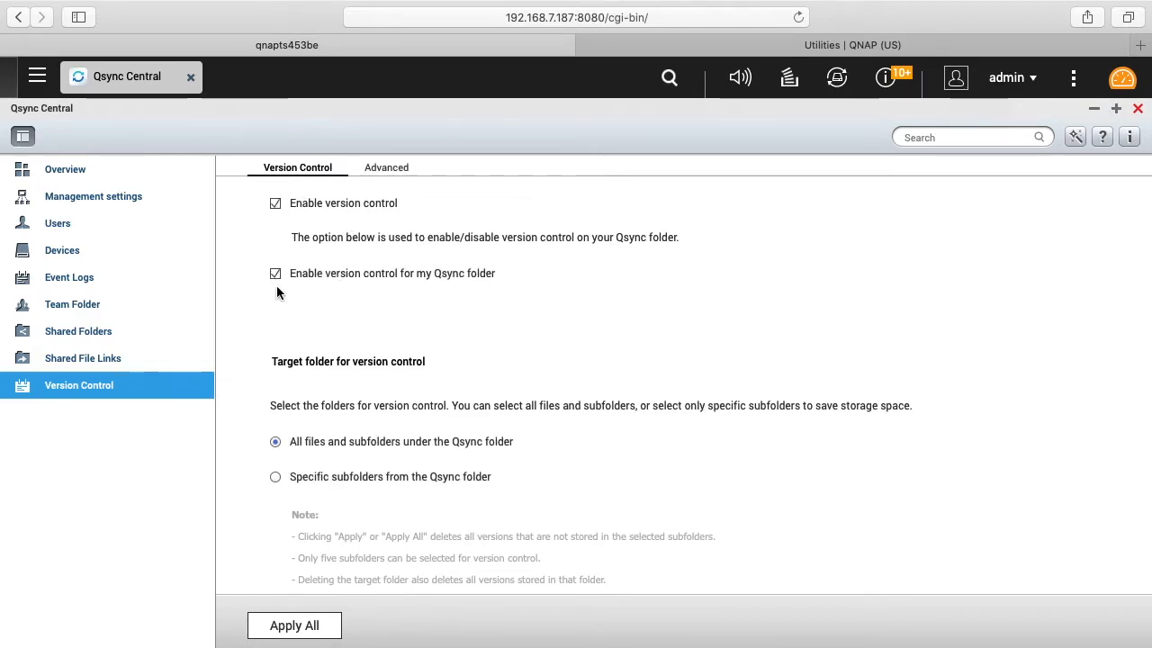
pyautogui.moveTo(351, 287)
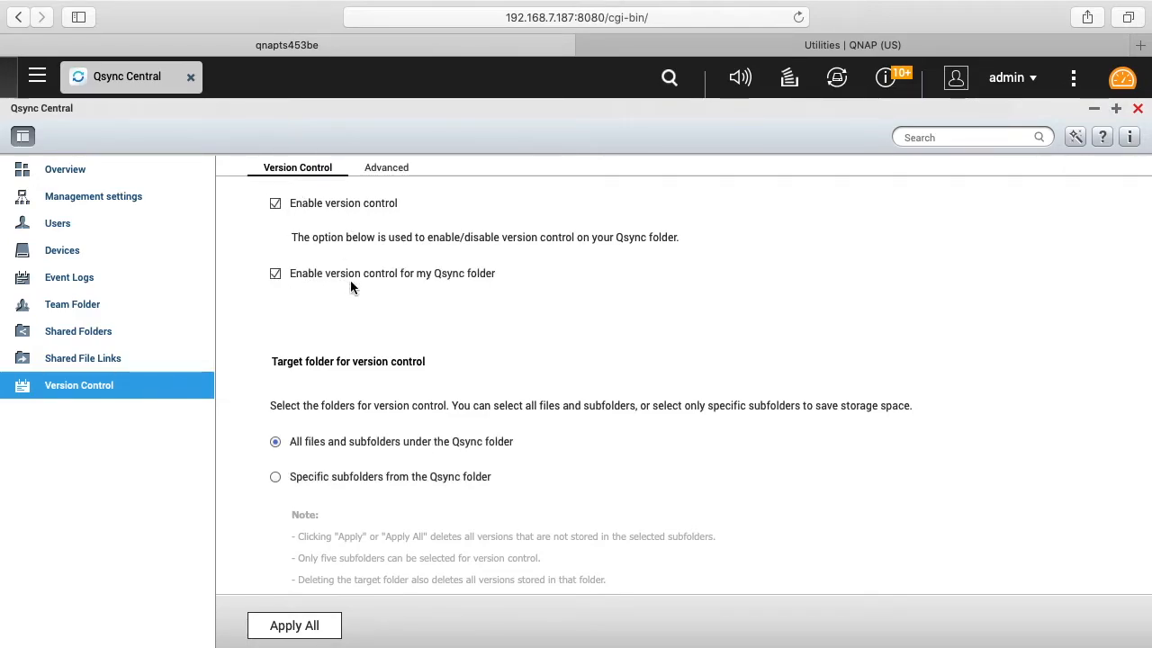
pyautogui.moveTo(302, 336)
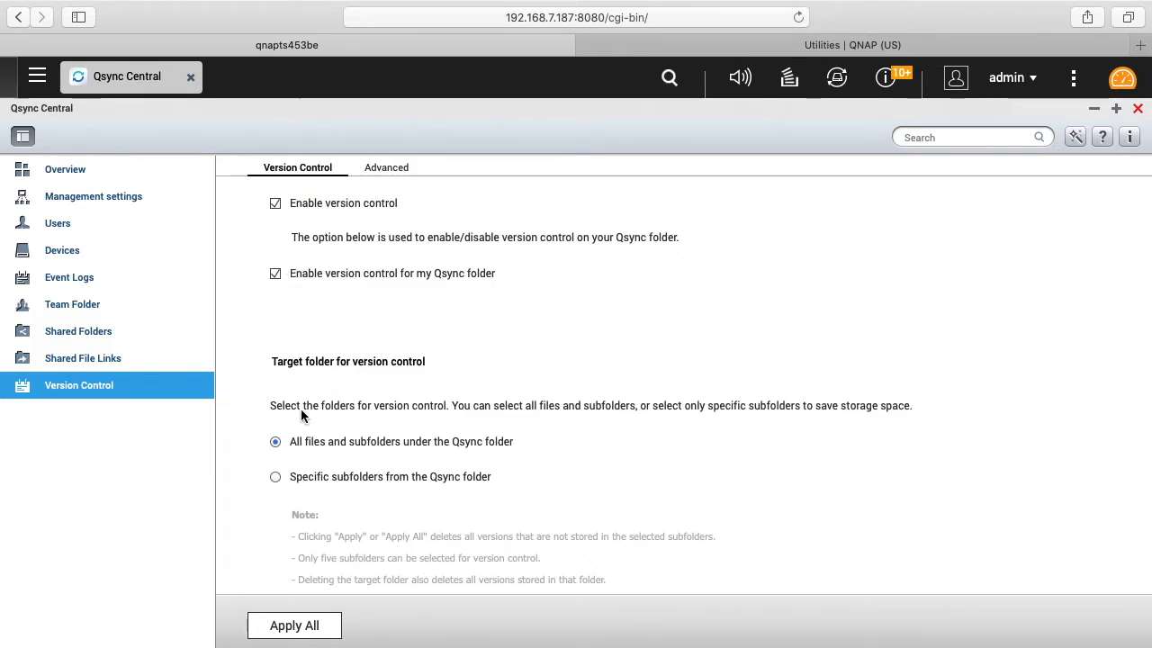
pyautogui.moveTo(484, 423)
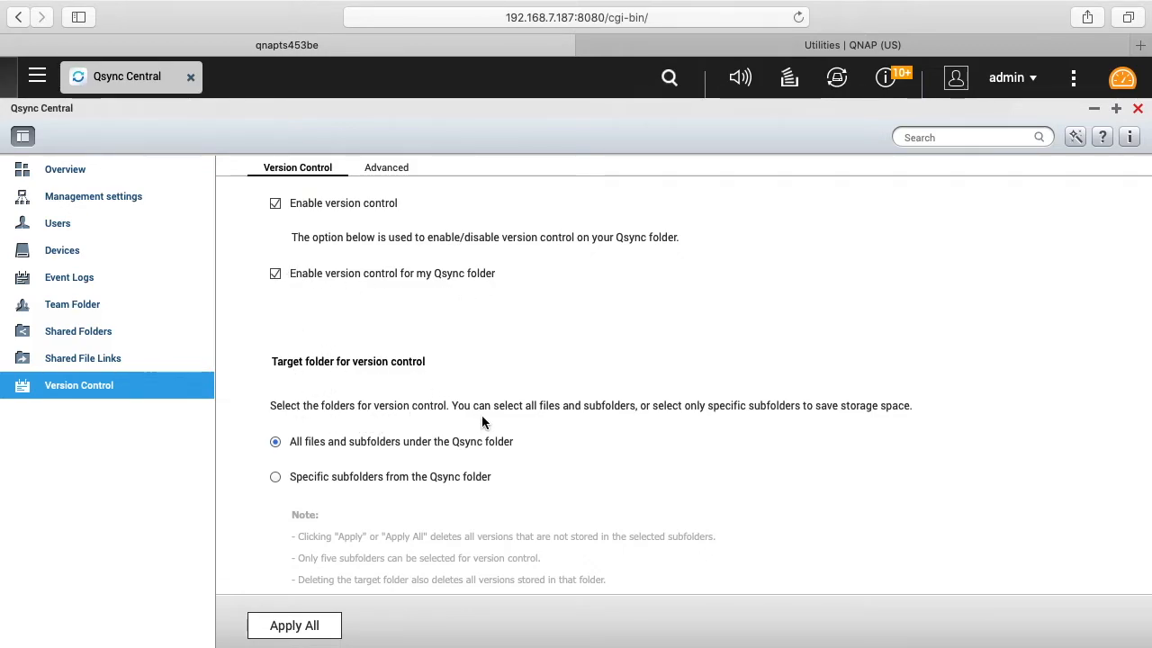
pyautogui.moveTo(659, 419)
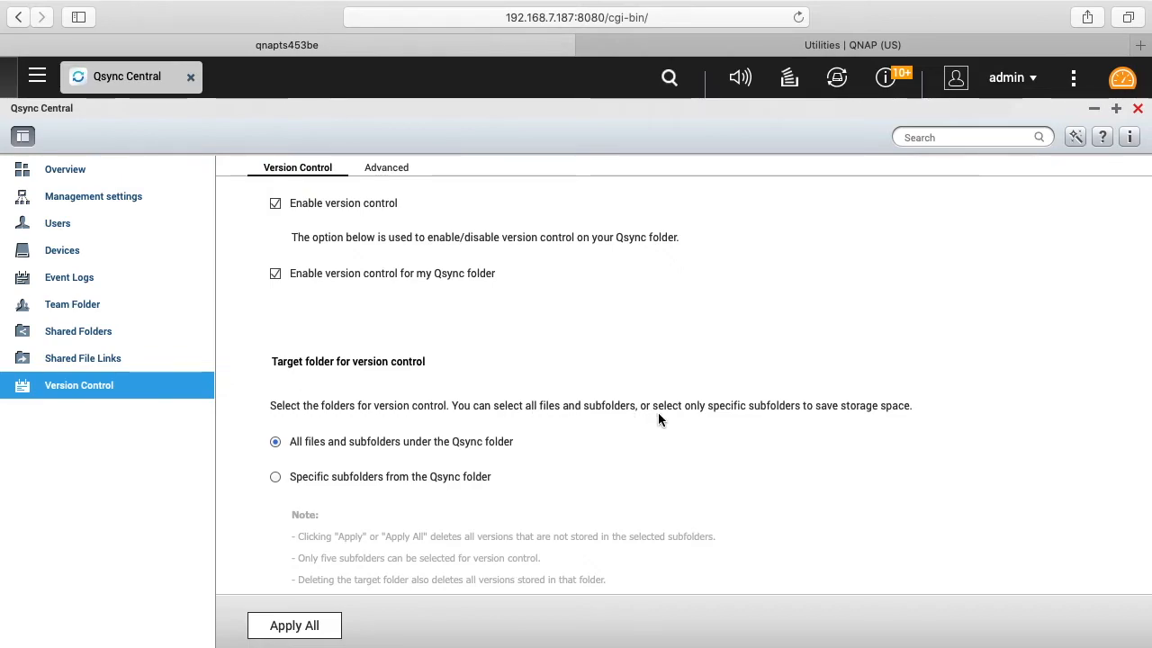
pyautogui.moveTo(889, 415)
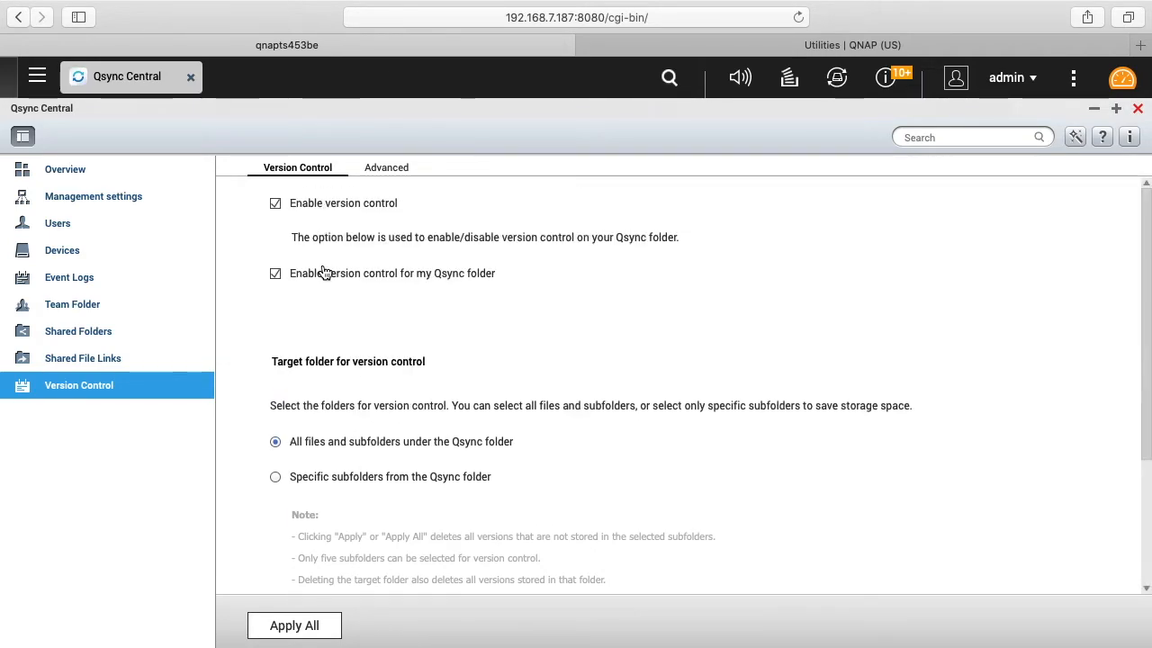
pyautogui.click(275, 203)
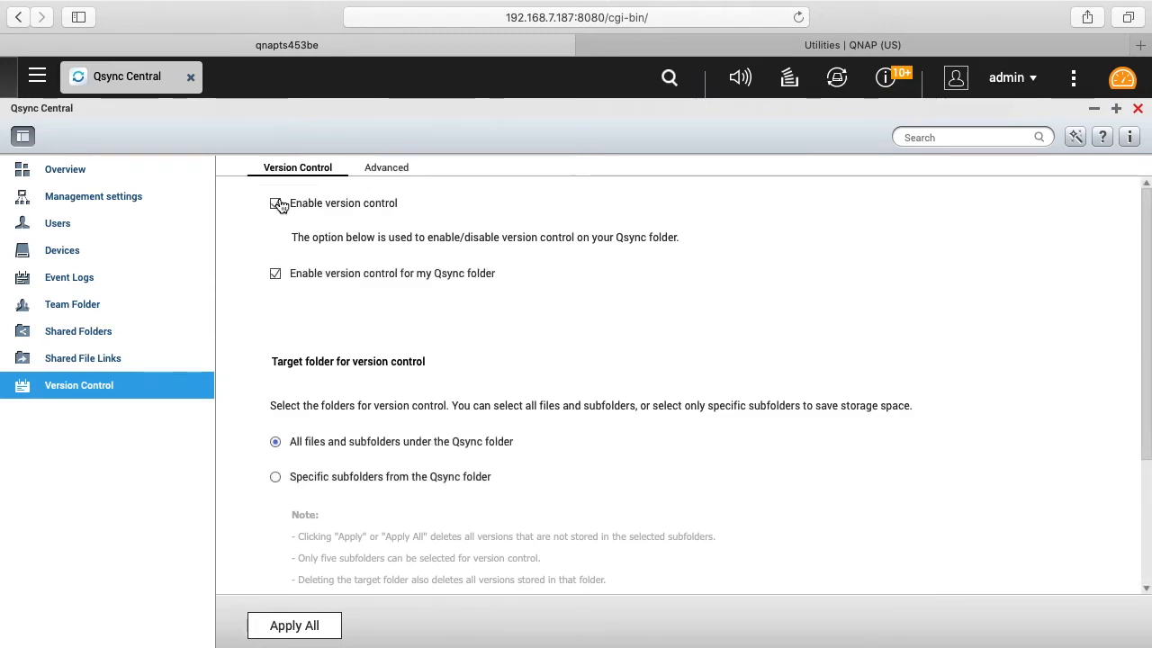
pyautogui.click(386, 167)
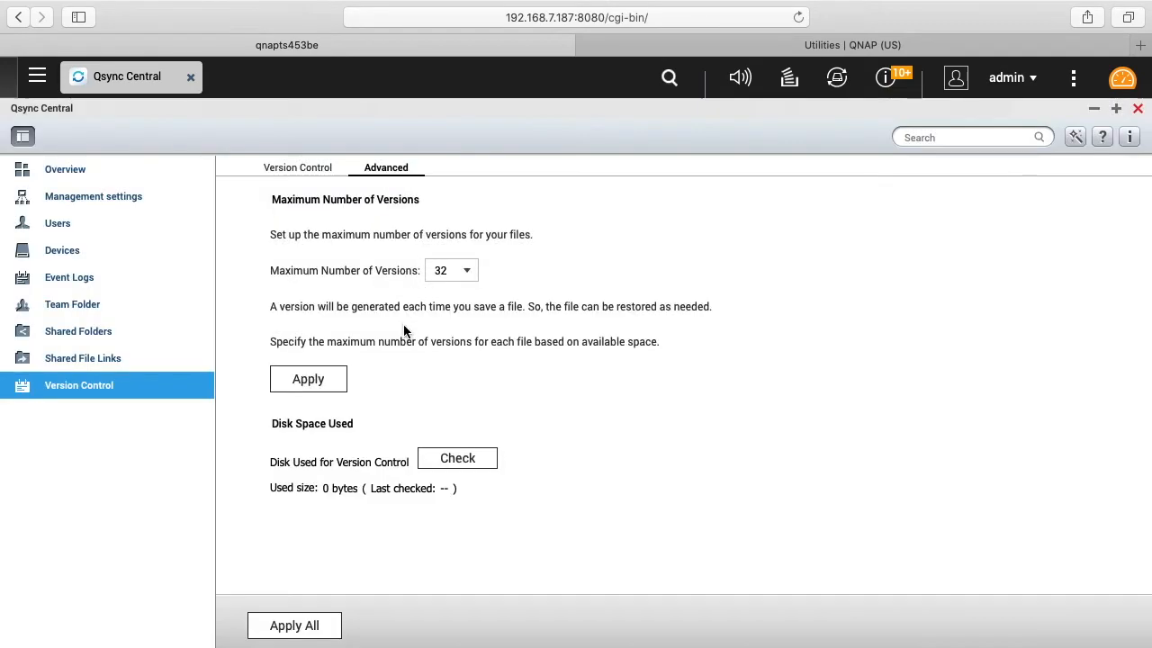
pyautogui.moveTo(315, 277)
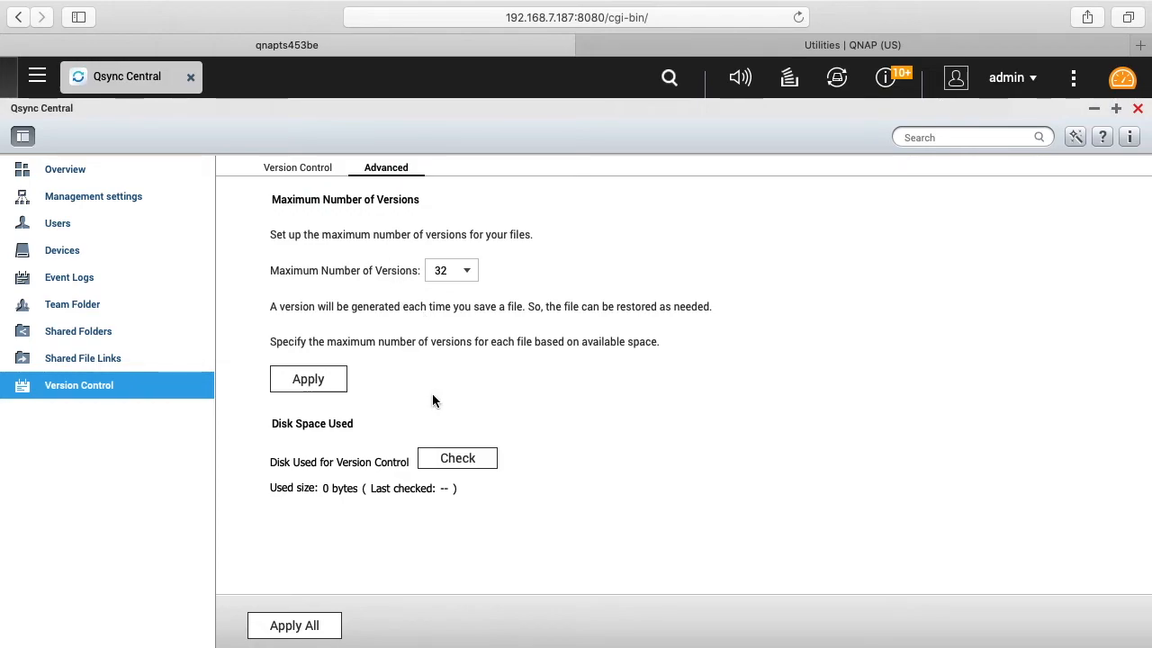
pyautogui.moveTo(286, 437)
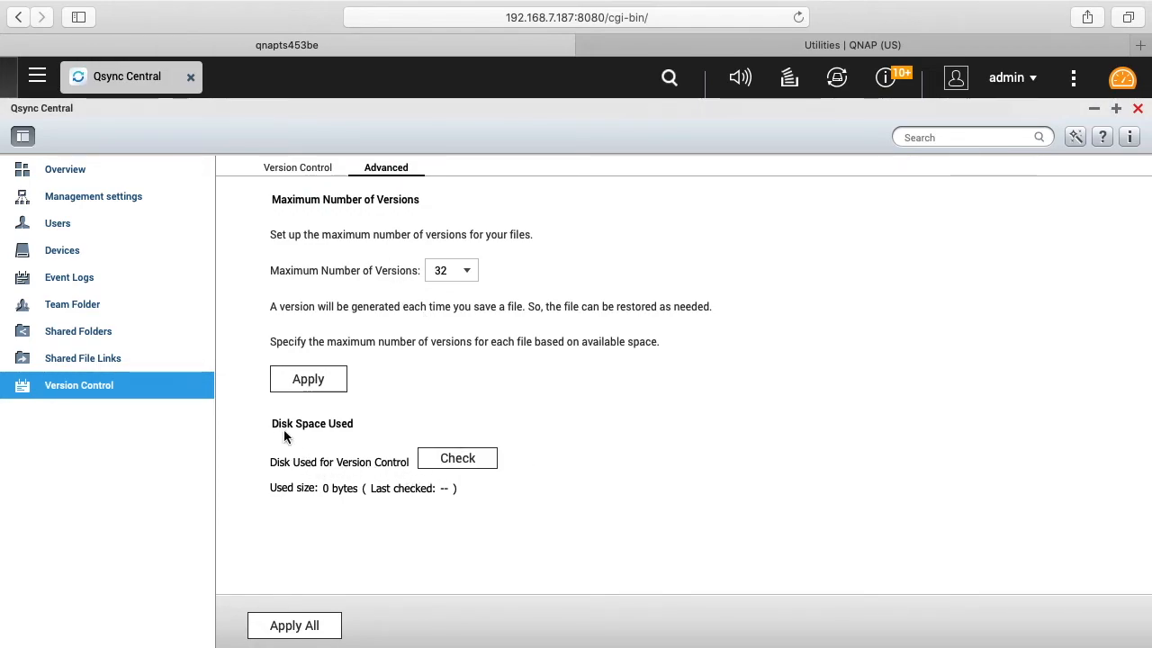
pyautogui.moveTo(298, 167)
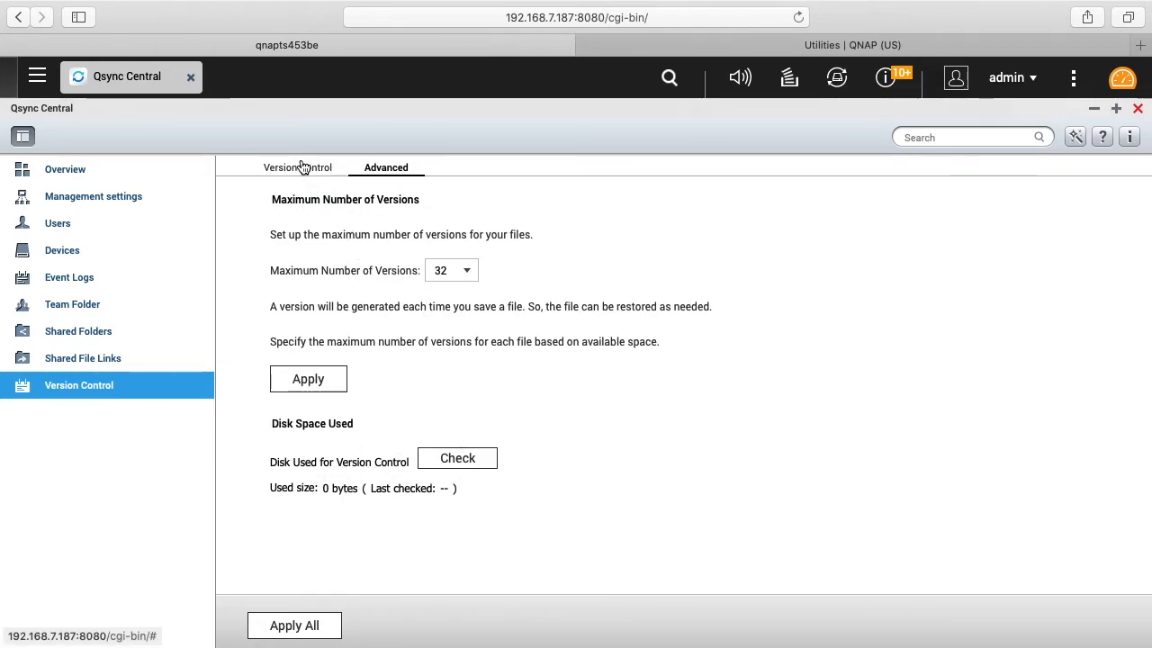
# Return to the Version Control tab with versioning off, then go back to Overview
pyautogui.click(297, 167)
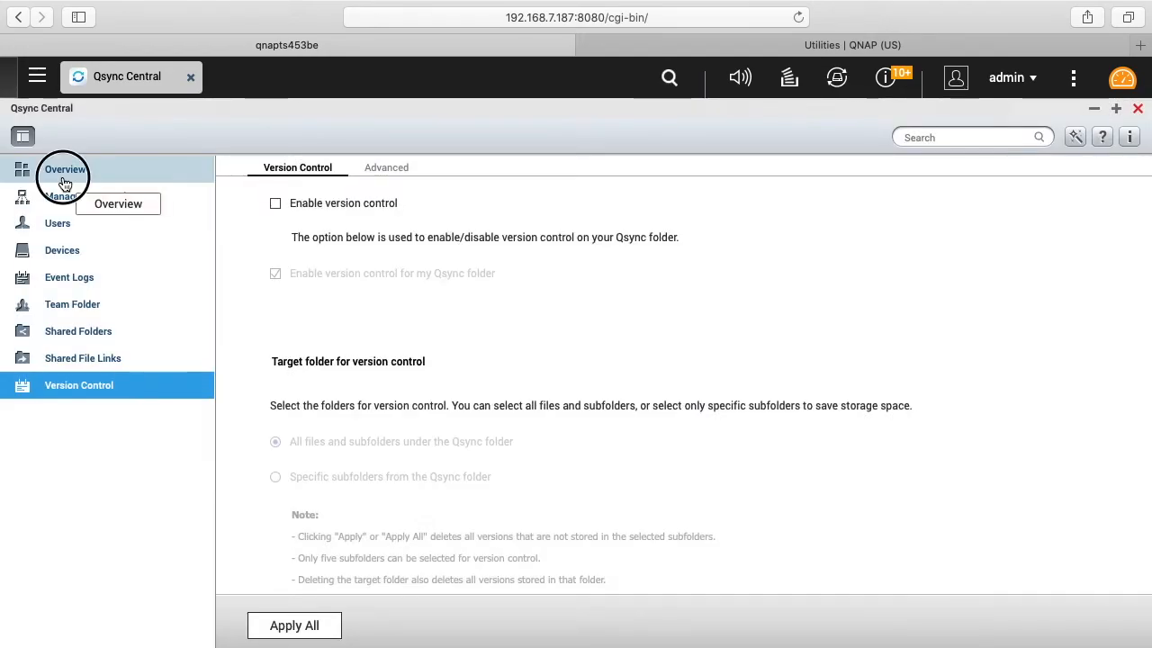
pyautogui.click(64, 170)
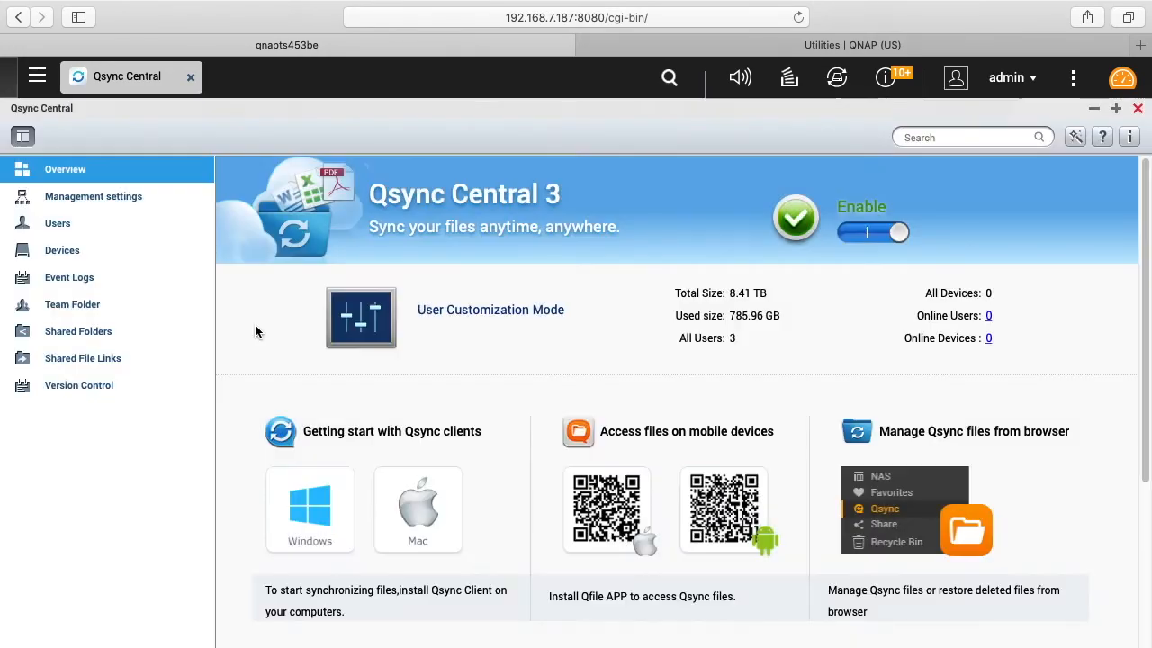